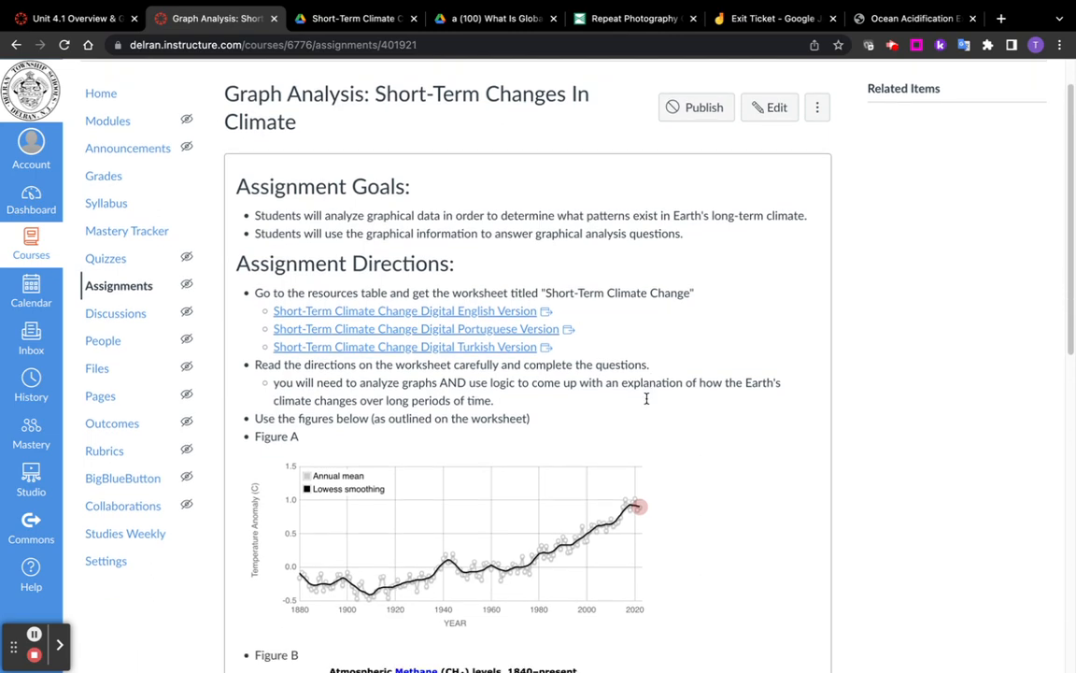
# - Review the climate worksheet PDF briefly and return to the graph analysis assignment page
pyautogui.scroll(-3)
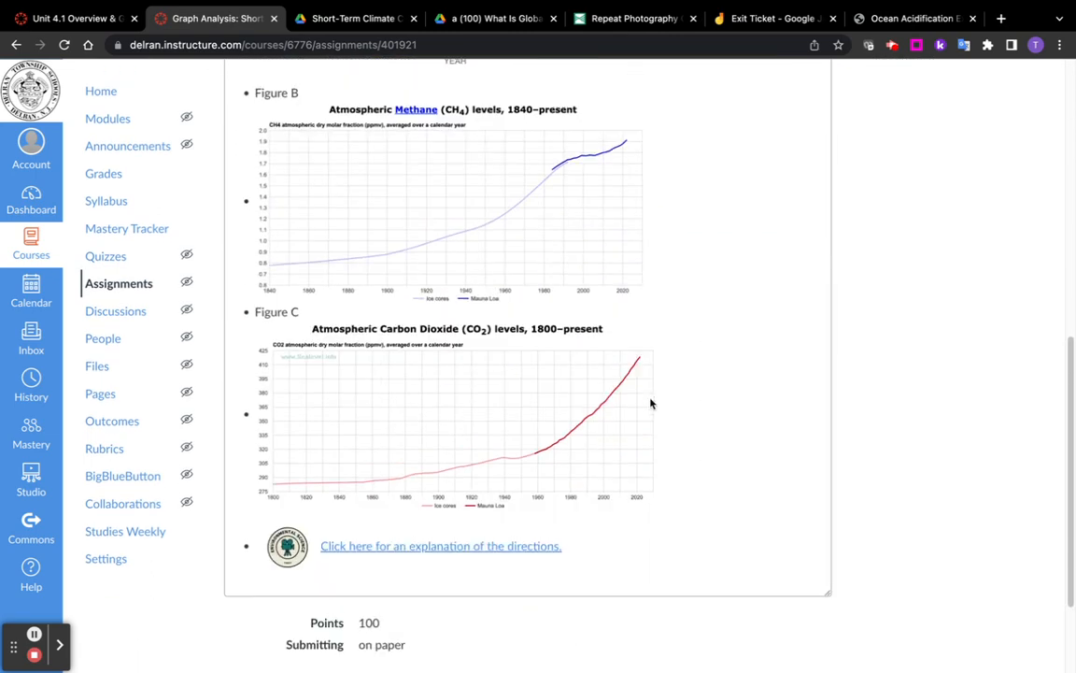
pyautogui.scroll(3)
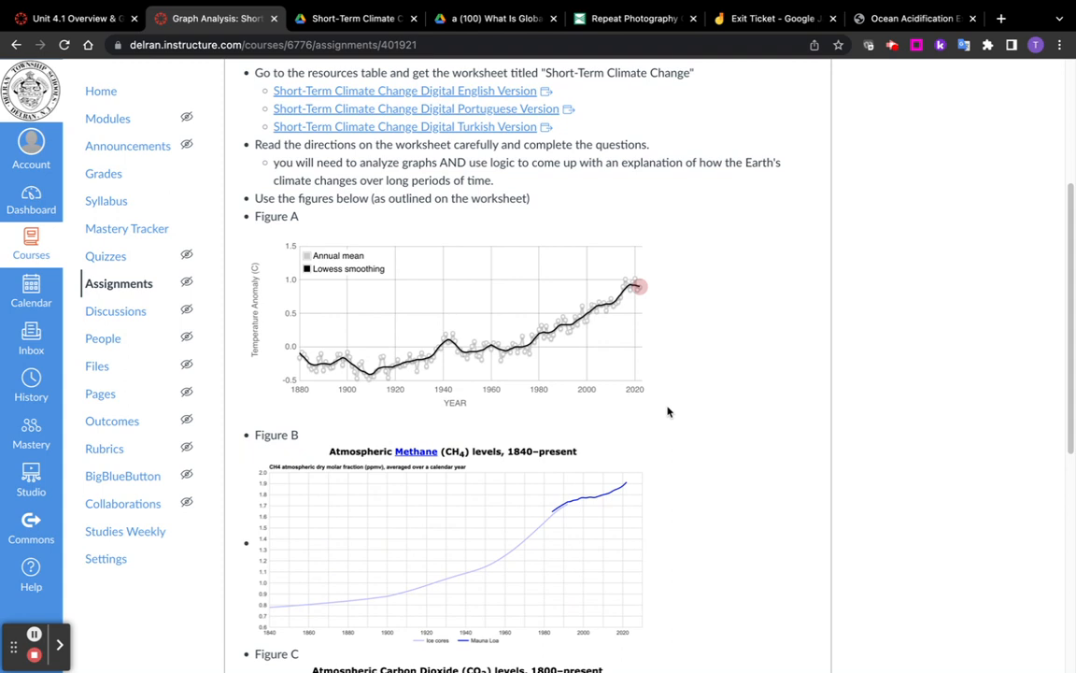
pyautogui.scroll(3)
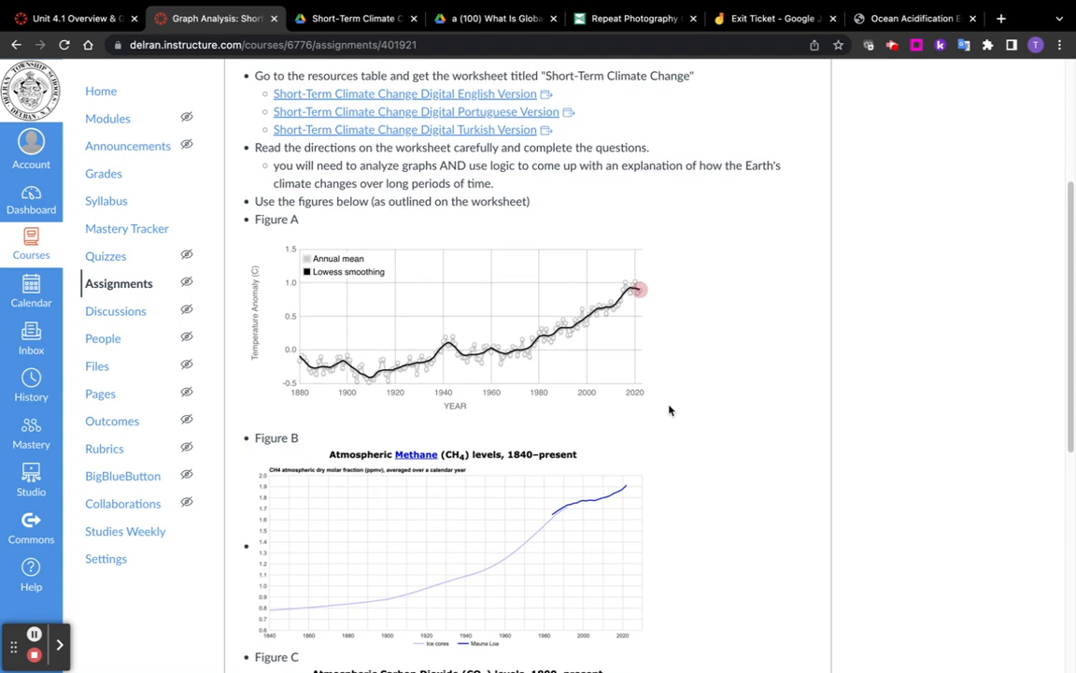
pyautogui.scroll(-3)
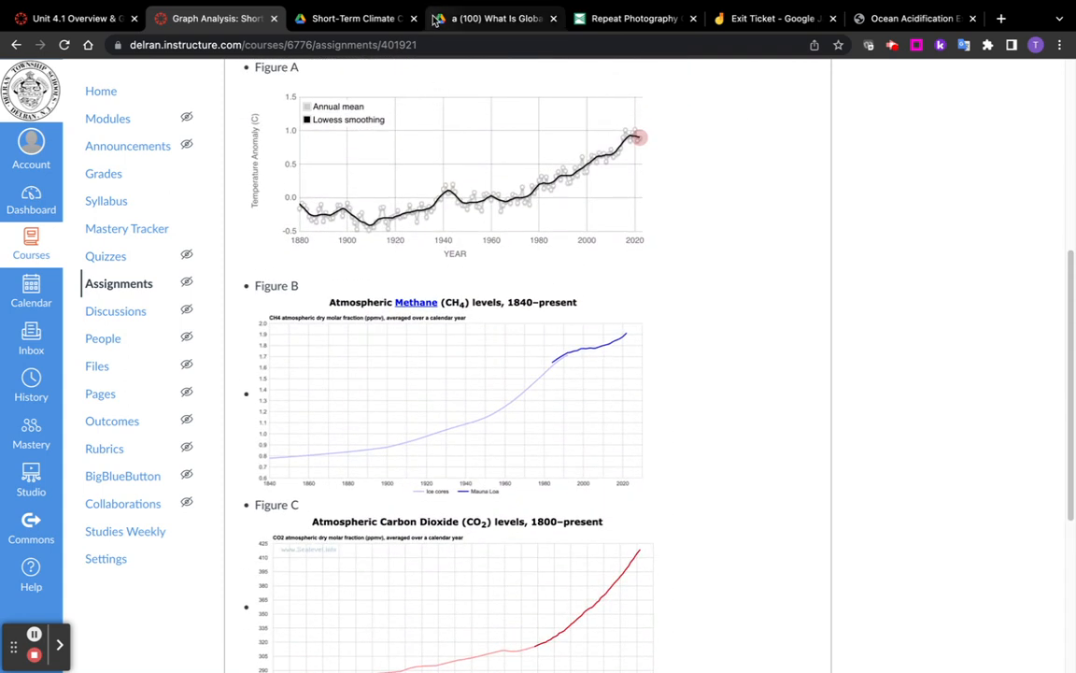
pyautogui.click(355, 18)
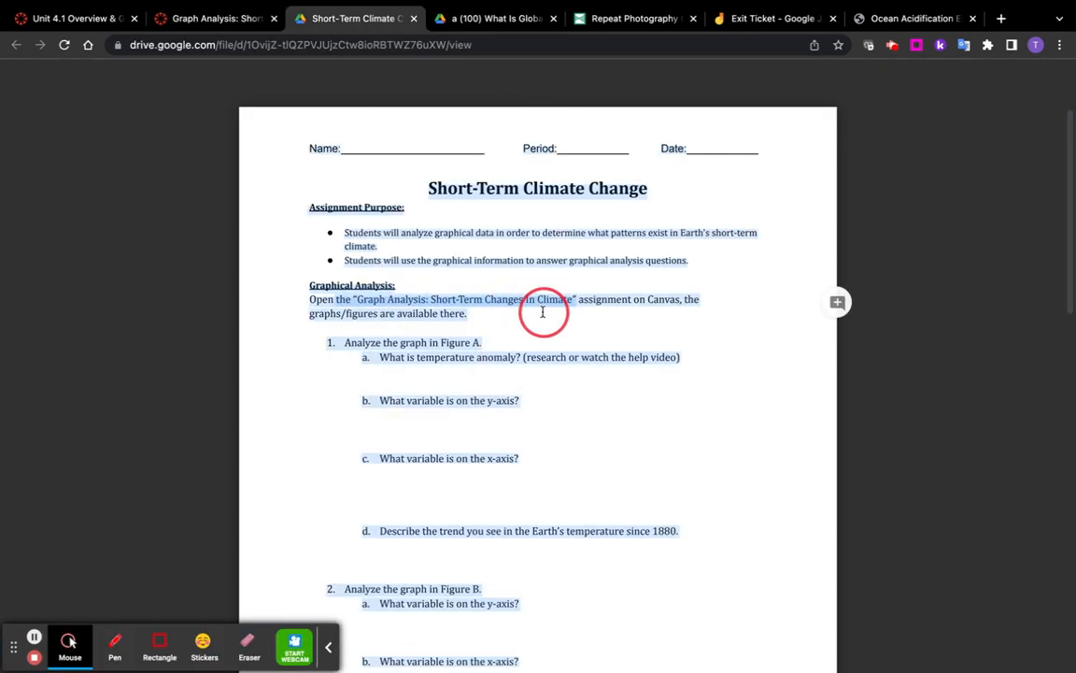
pyautogui.scroll(-3)
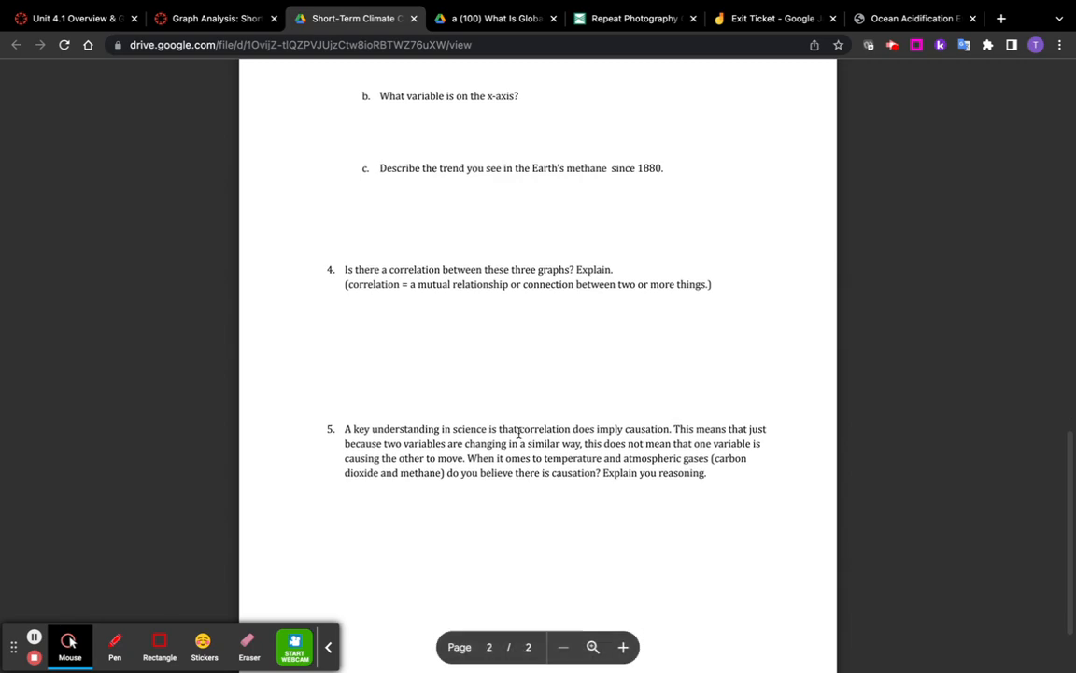
pyautogui.scroll(3)
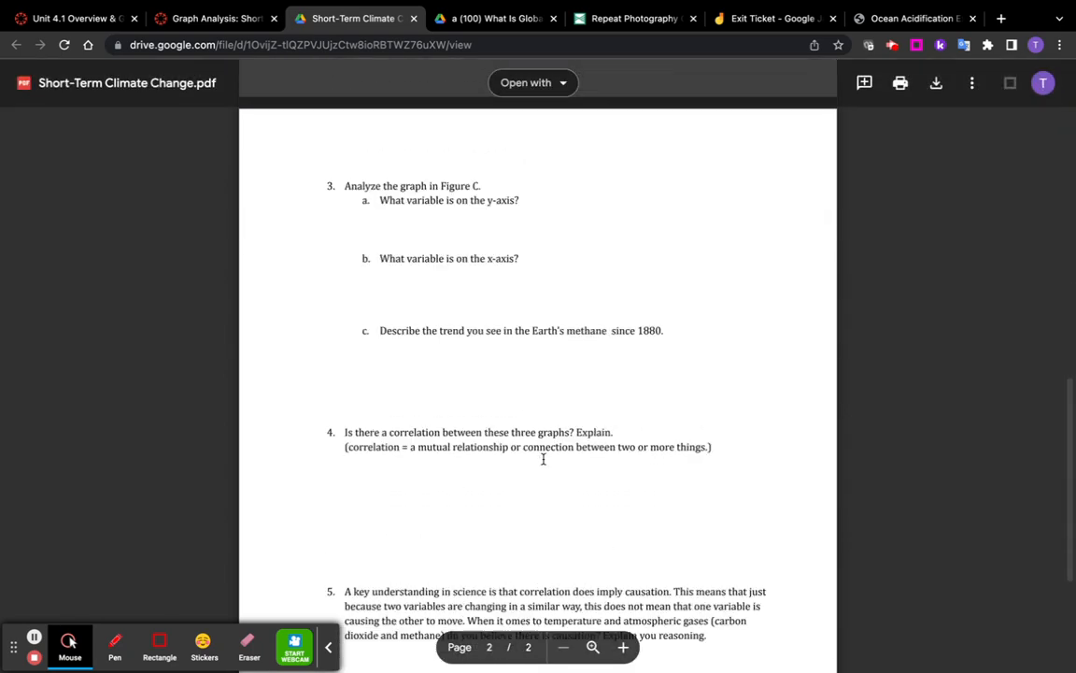
pyautogui.click(215, 18)
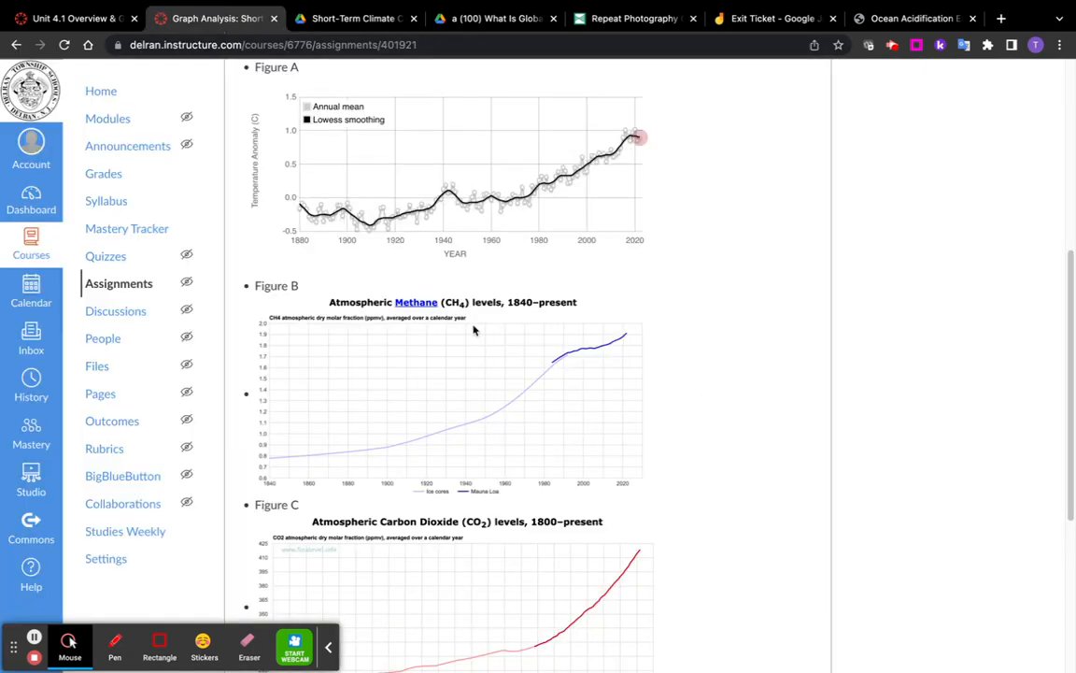
pyautogui.scroll(3)
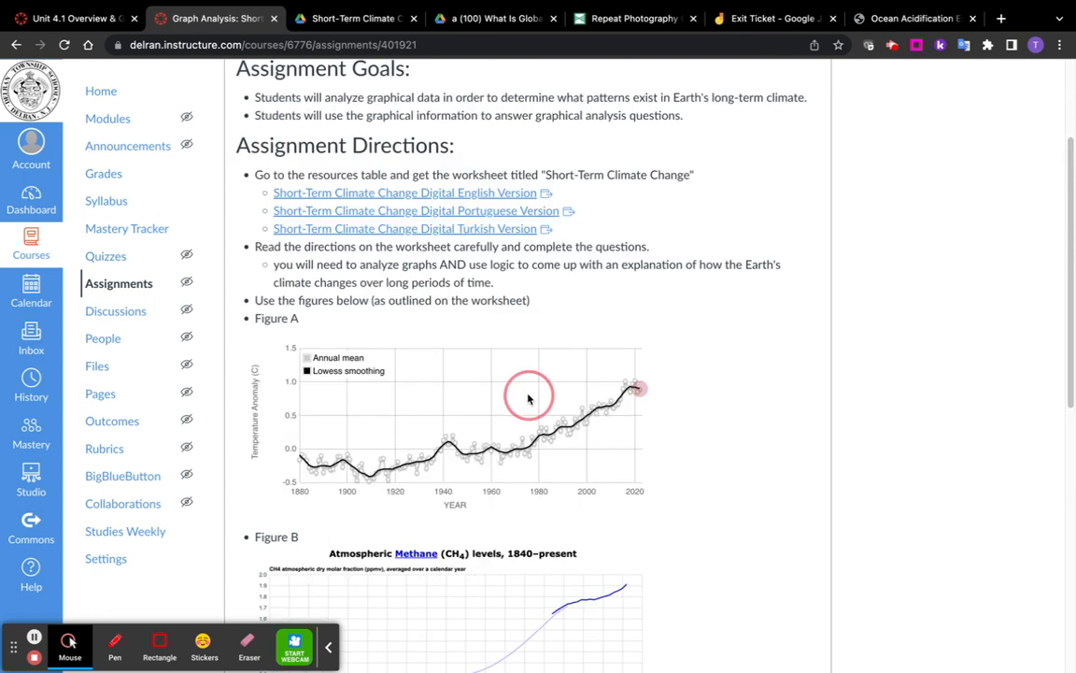
pyautogui.moveTo(680, 409)
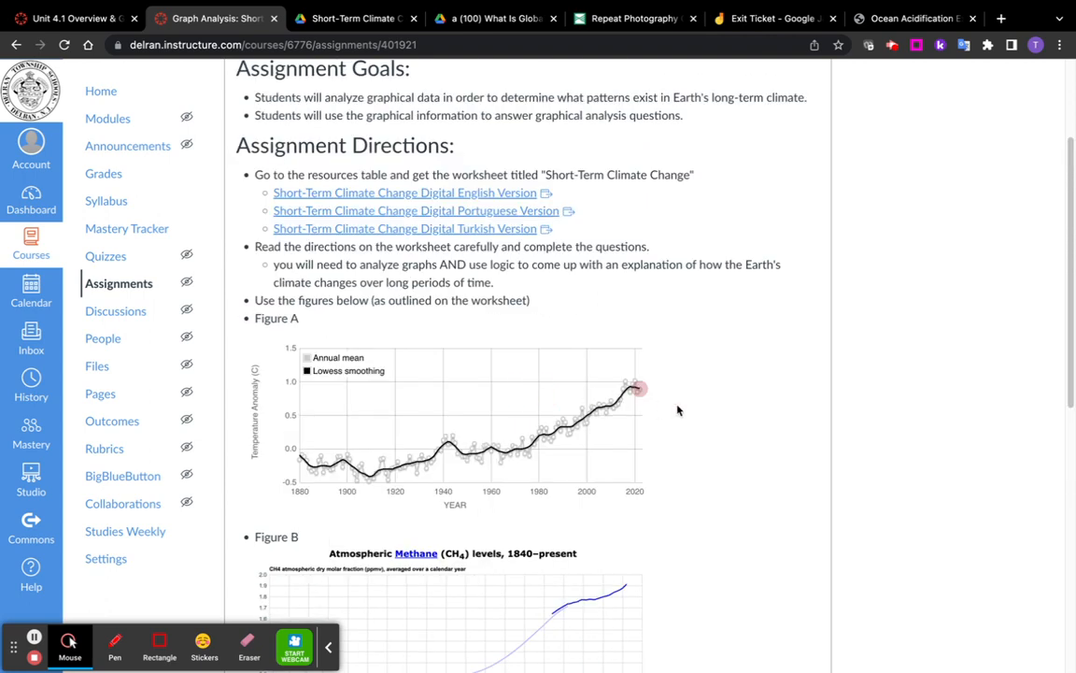
pyautogui.moveTo(601, 306)
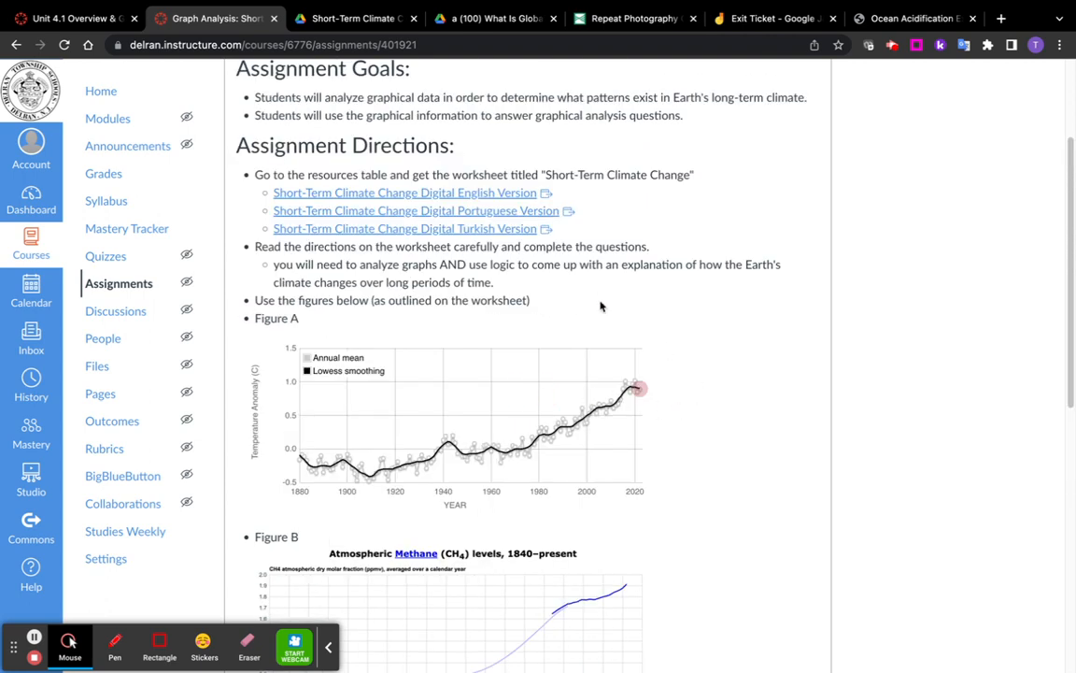
pyautogui.moveTo(671, 342)
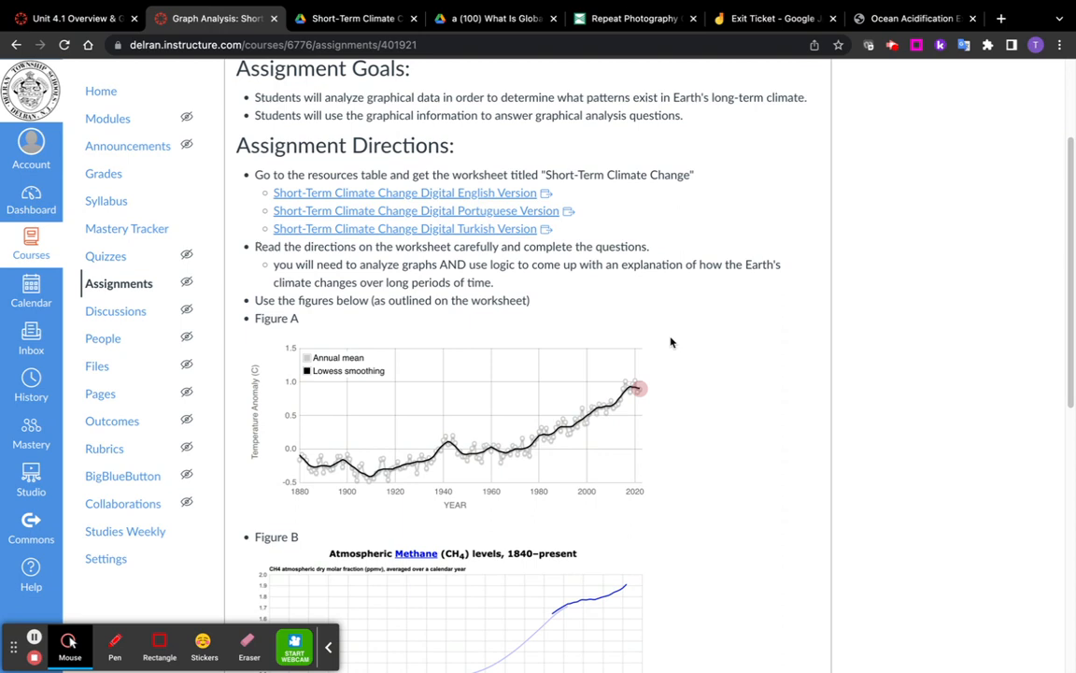
pyautogui.moveTo(660, 382)
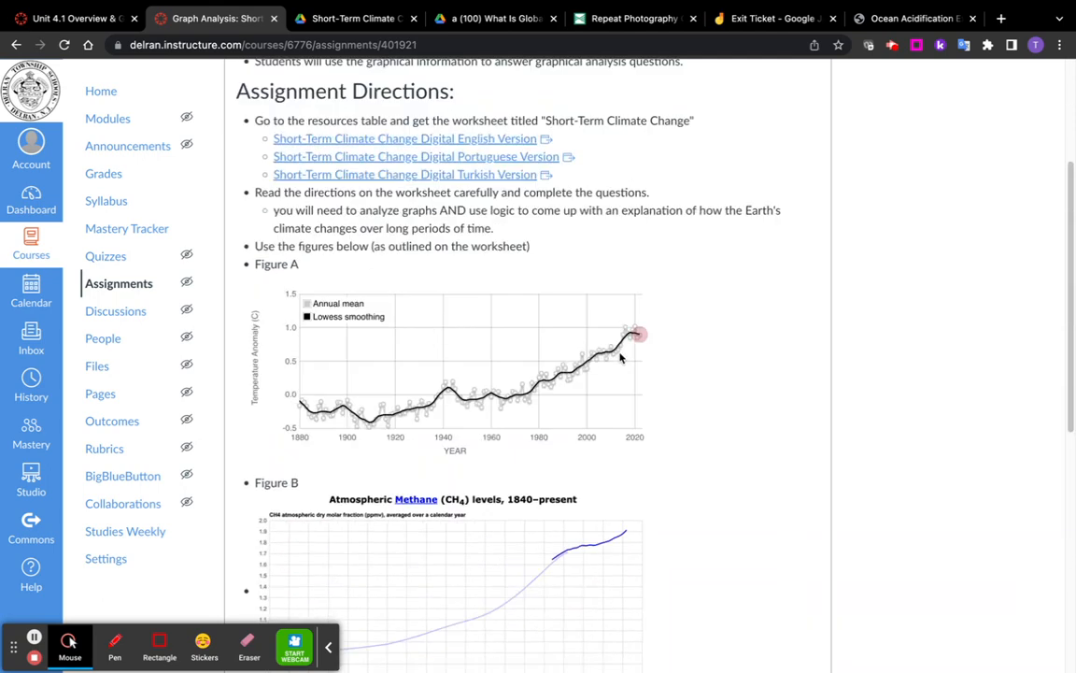
pyautogui.scroll(3)
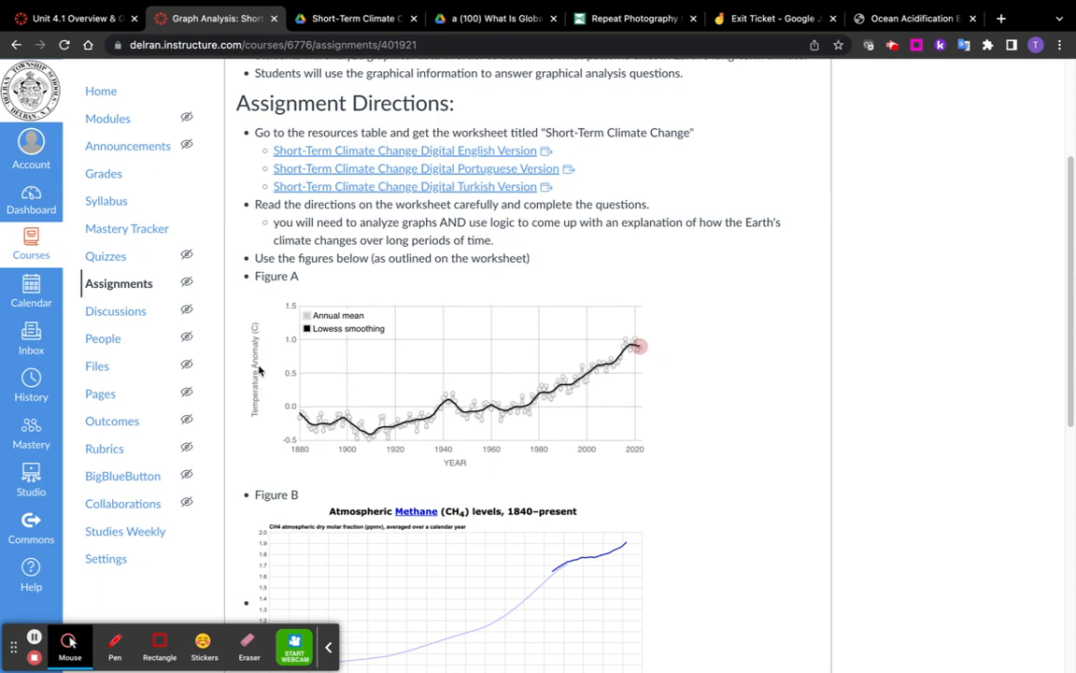
pyautogui.scroll(-3)
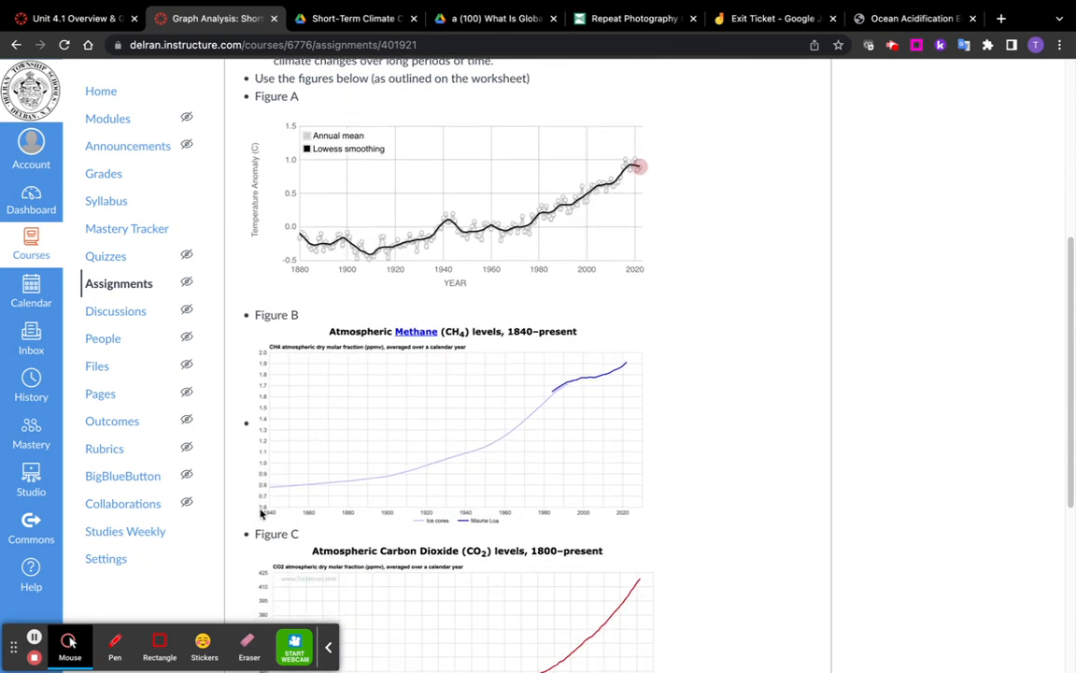
pyautogui.moveTo(276, 391)
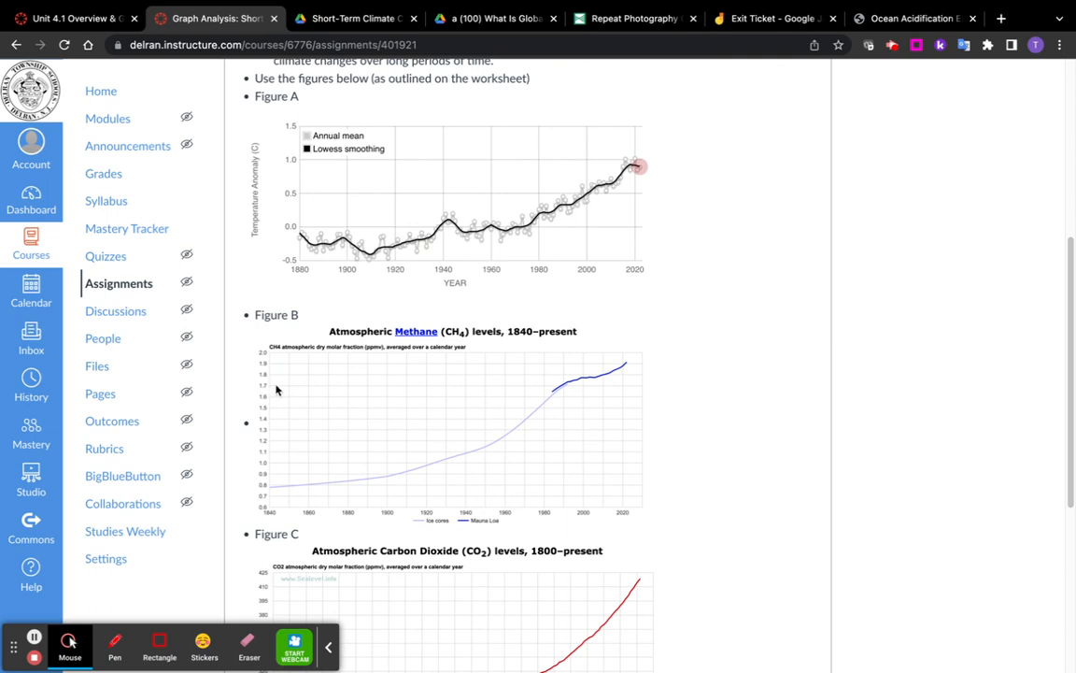
pyautogui.scroll(-3)
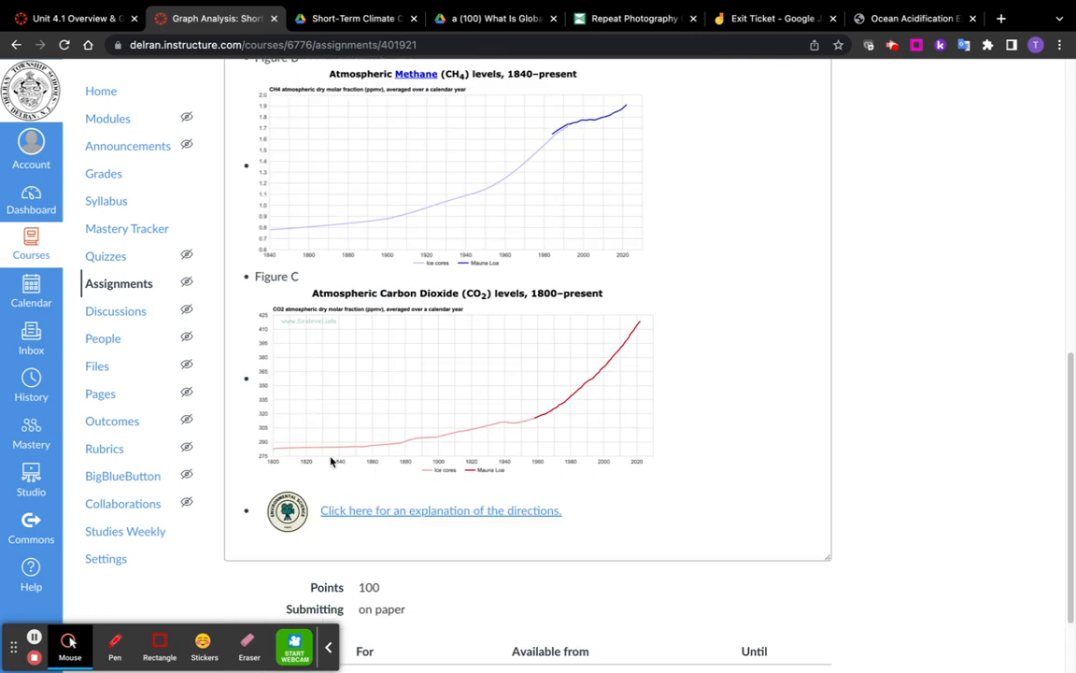
pyautogui.moveTo(456, 374)
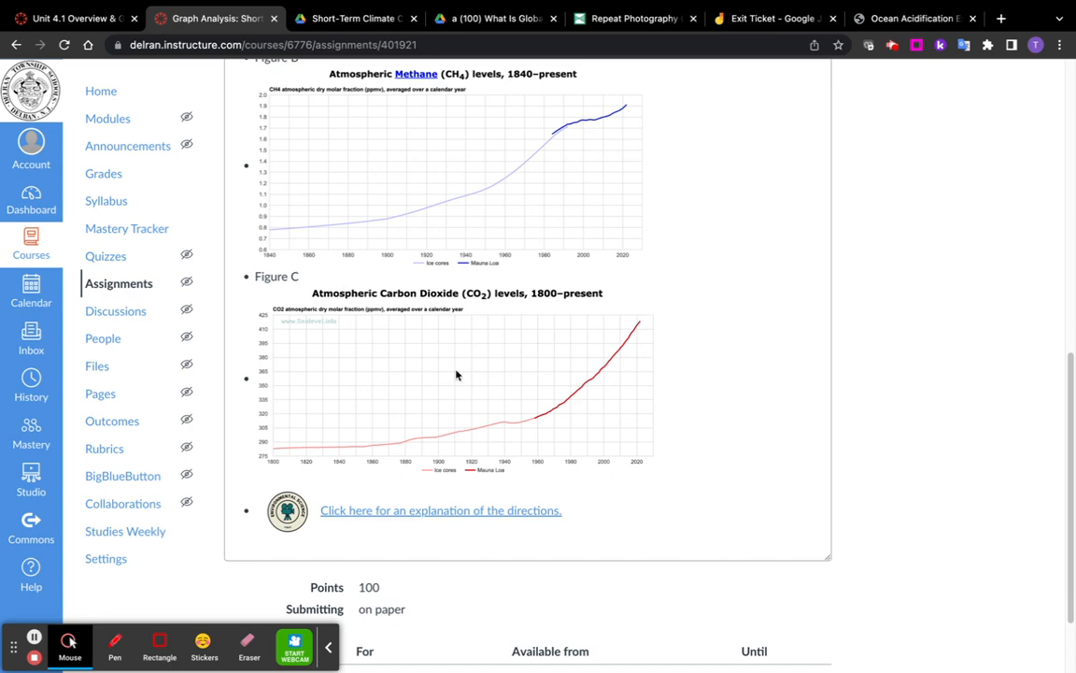
pyautogui.scroll(3)
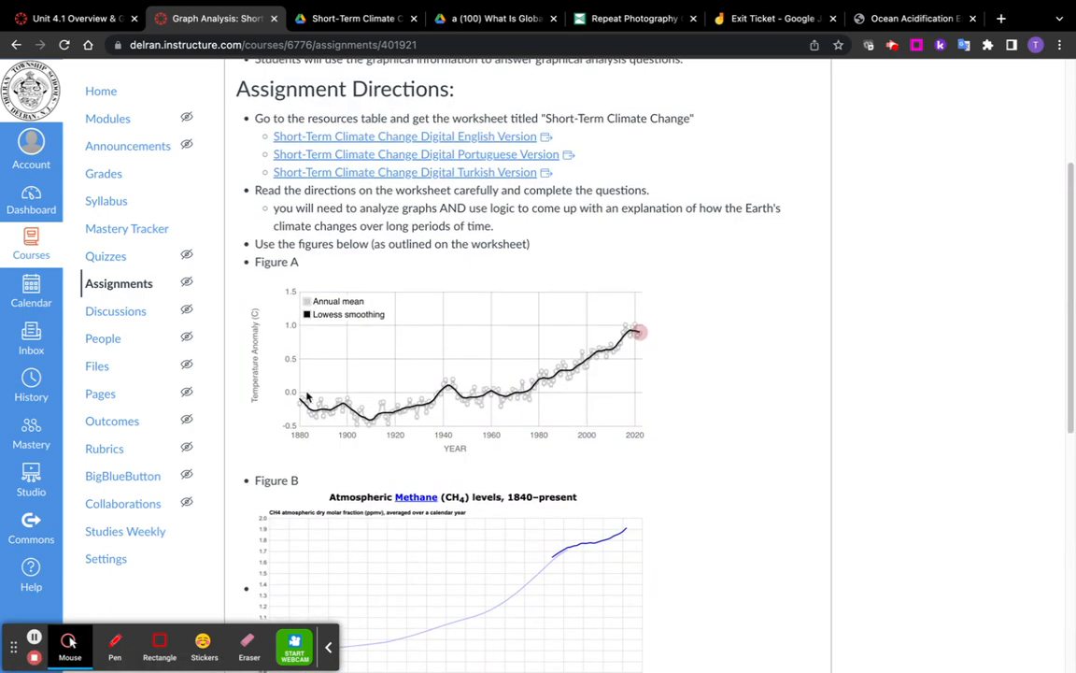
pyautogui.moveTo(663, 177)
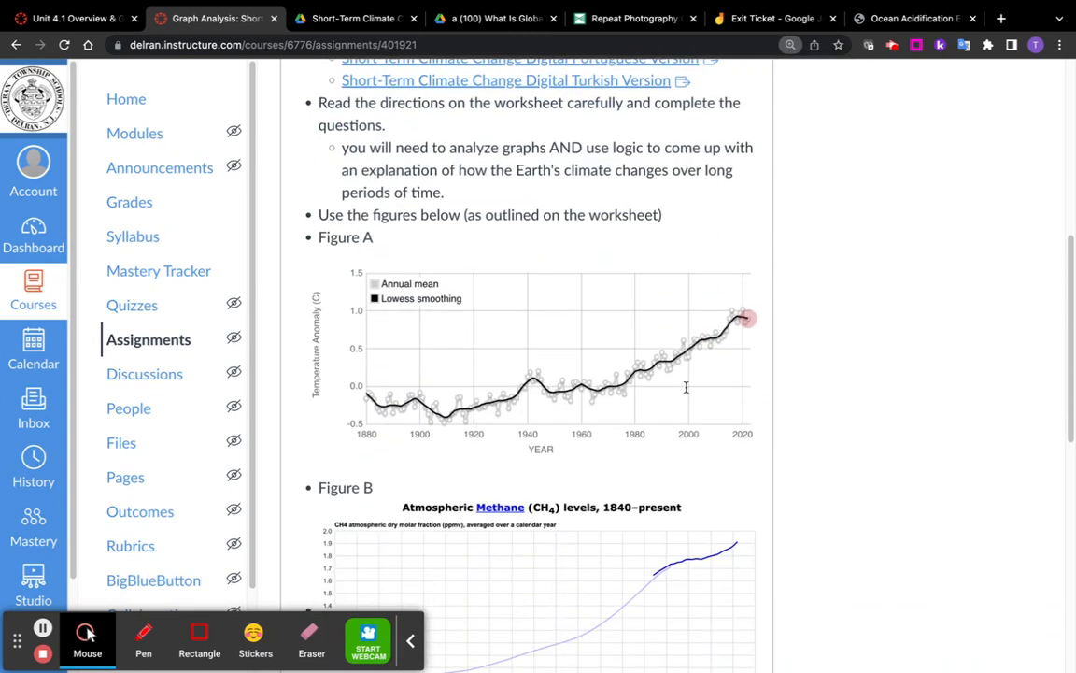
# - With the red pen, label Figure A 72°C and mark points along its temperature curve
pyautogui.click(142, 639)
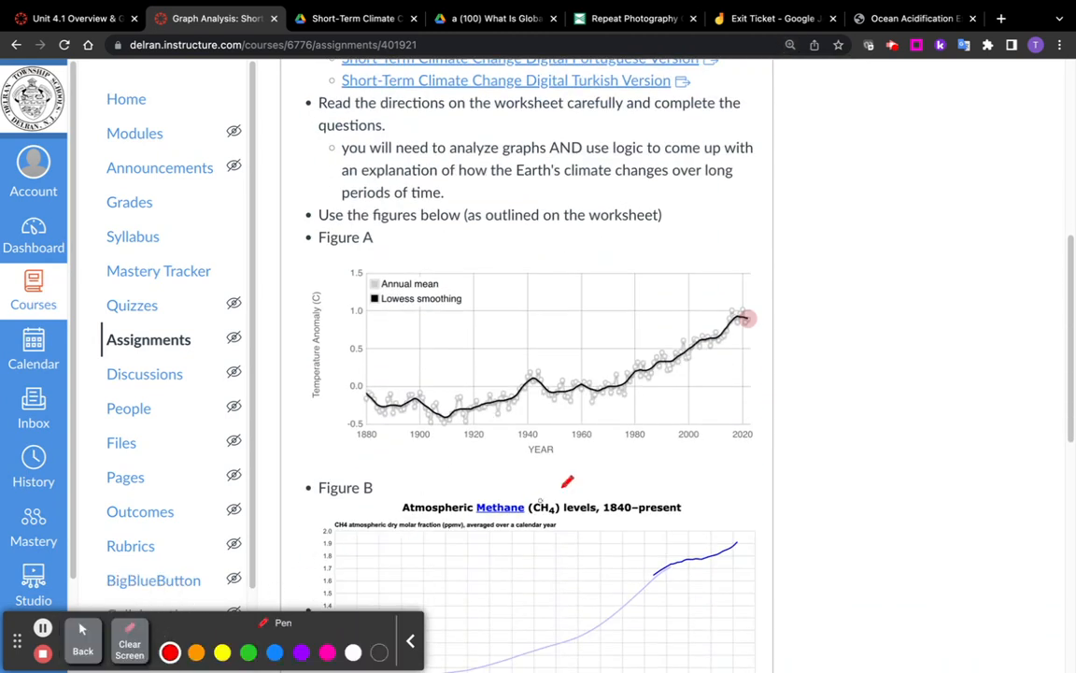
pyautogui.moveTo(739, 351)
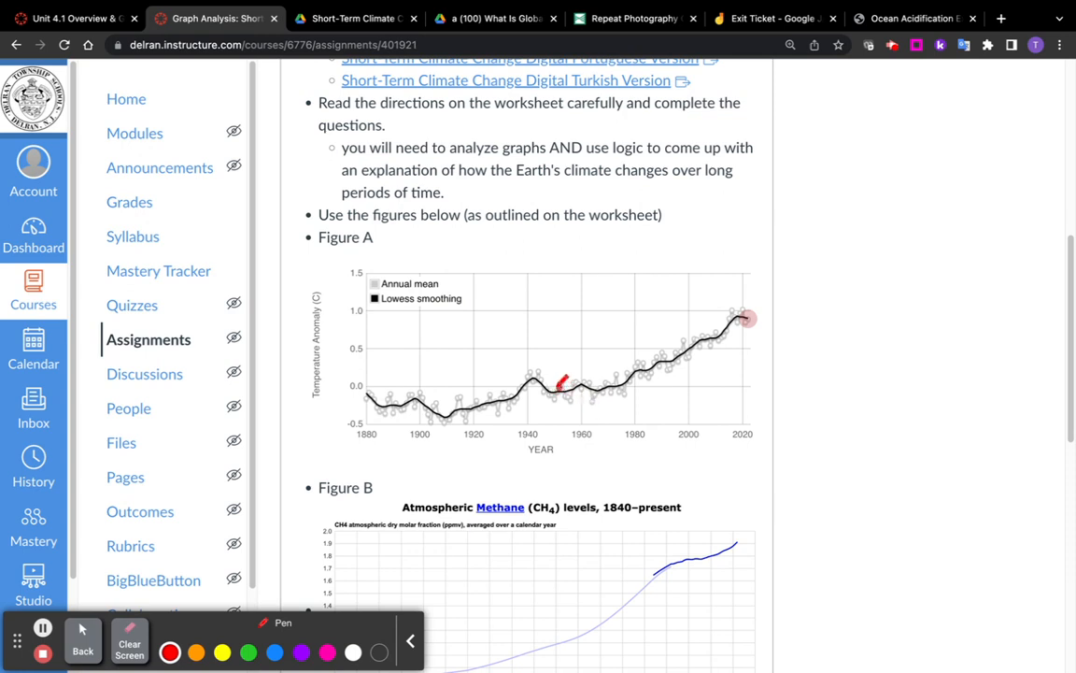
pyautogui.moveTo(561, 385); pyautogui.dragTo(579, 381)
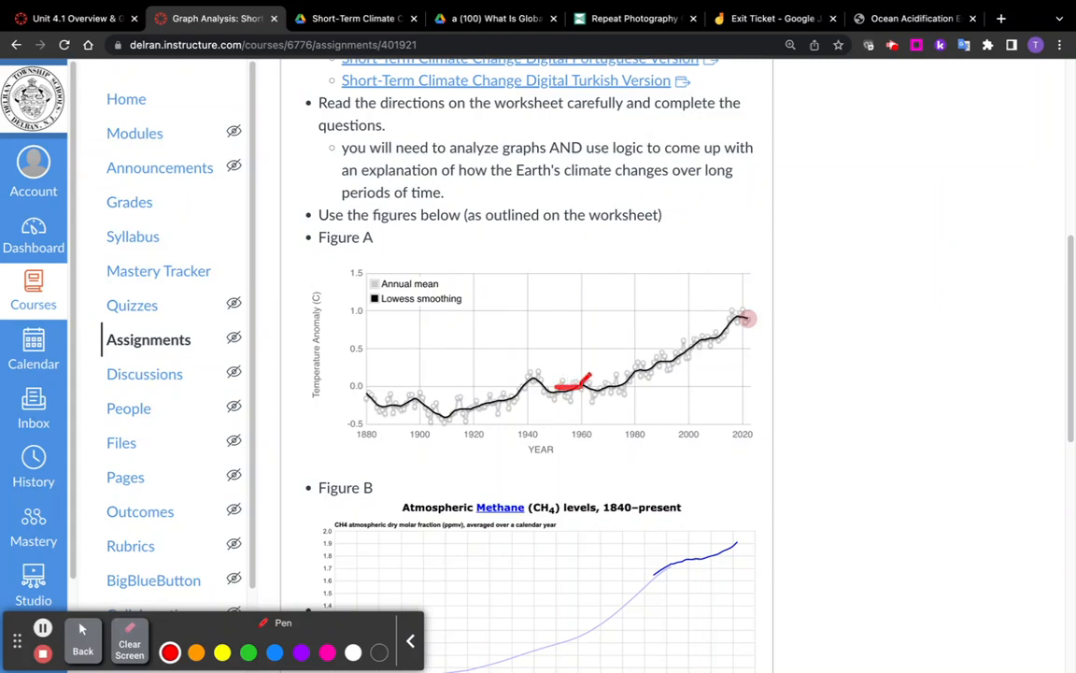
pyautogui.moveTo(788, 178); pyautogui.dragTo(844, 240)
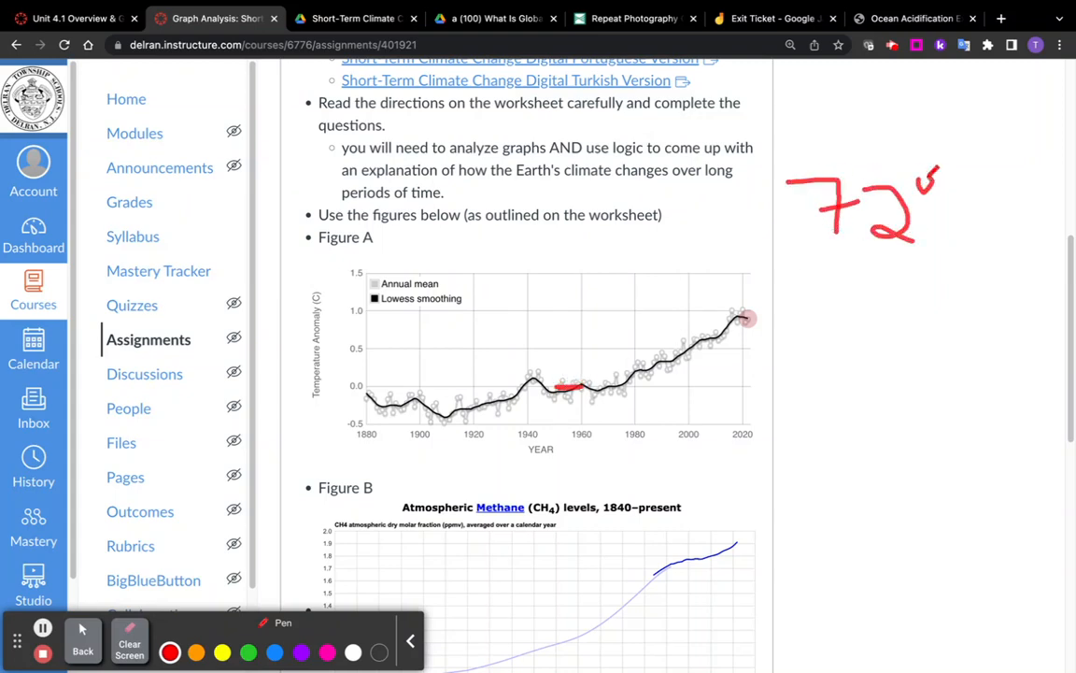
pyautogui.moveTo(953, 187); pyautogui.dragTo(987, 233)
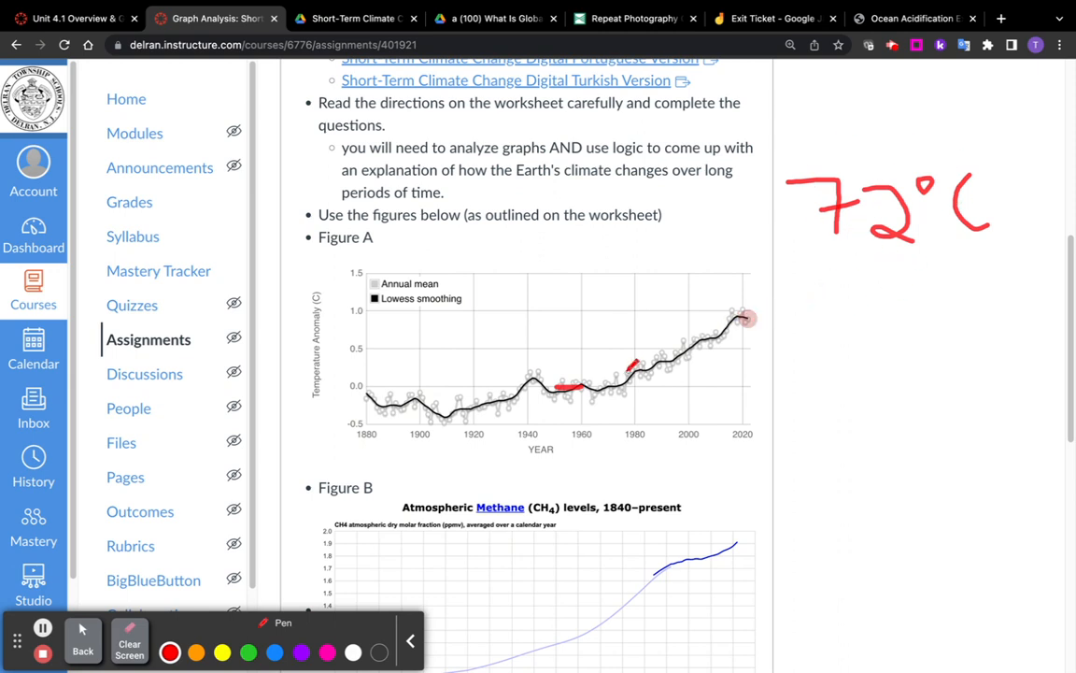
pyautogui.moveTo(631, 359); pyautogui.dragTo(613, 433)
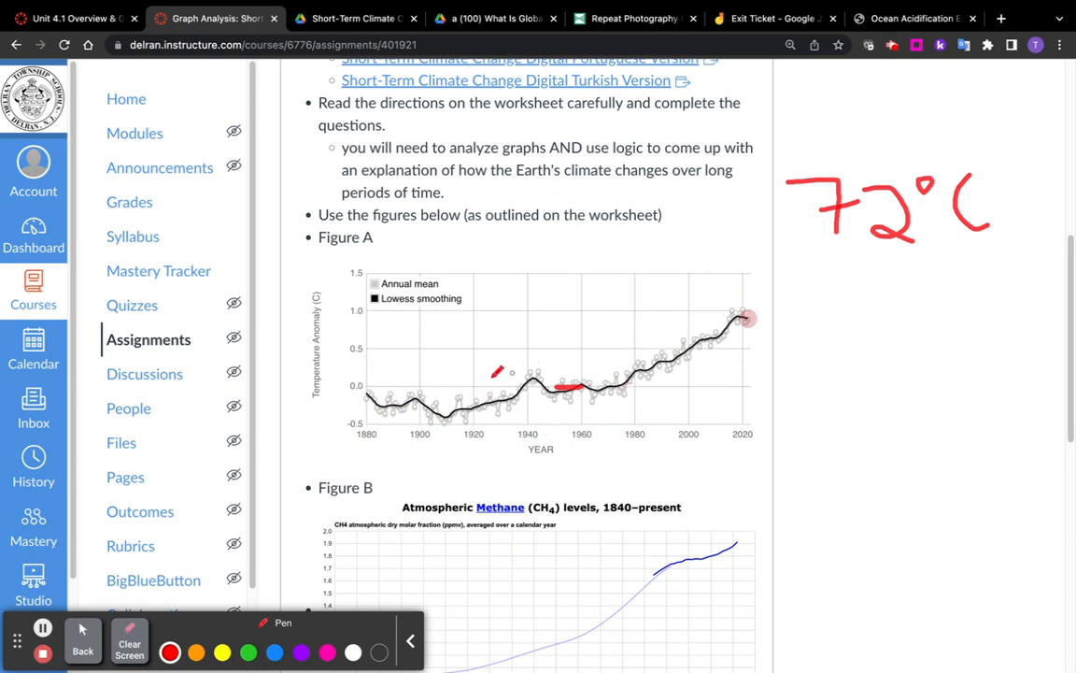
pyautogui.moveTo(837, 250); pyautogui.dragTo(990, 246)
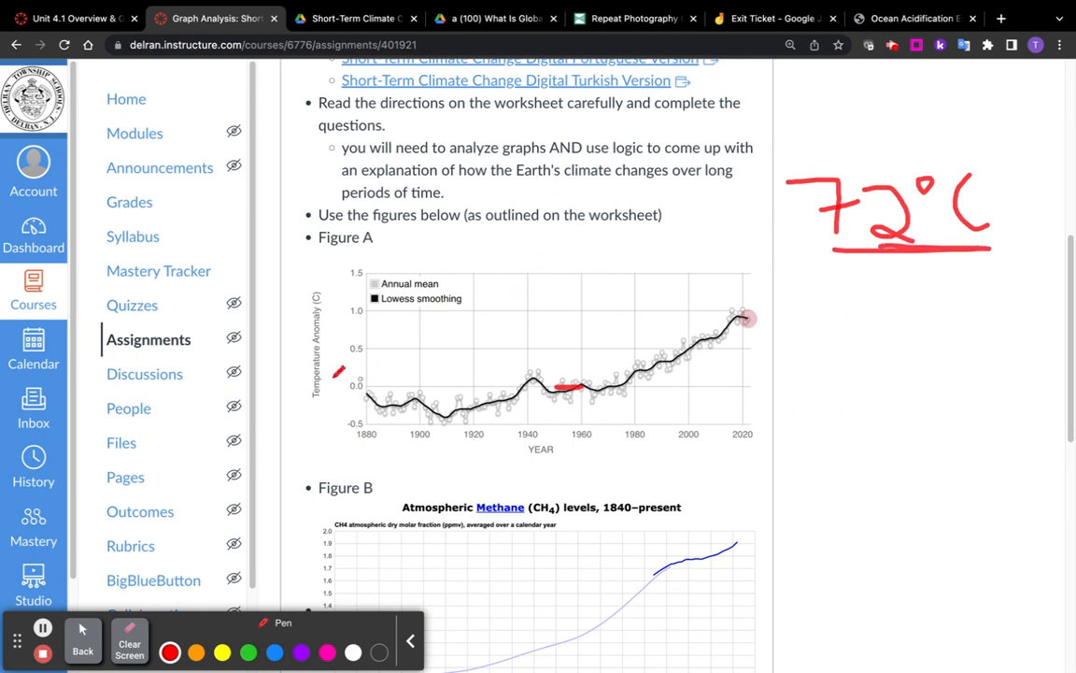
pyautogui.moveTo(340, 372); pyautogui.dragTo(354, 423)
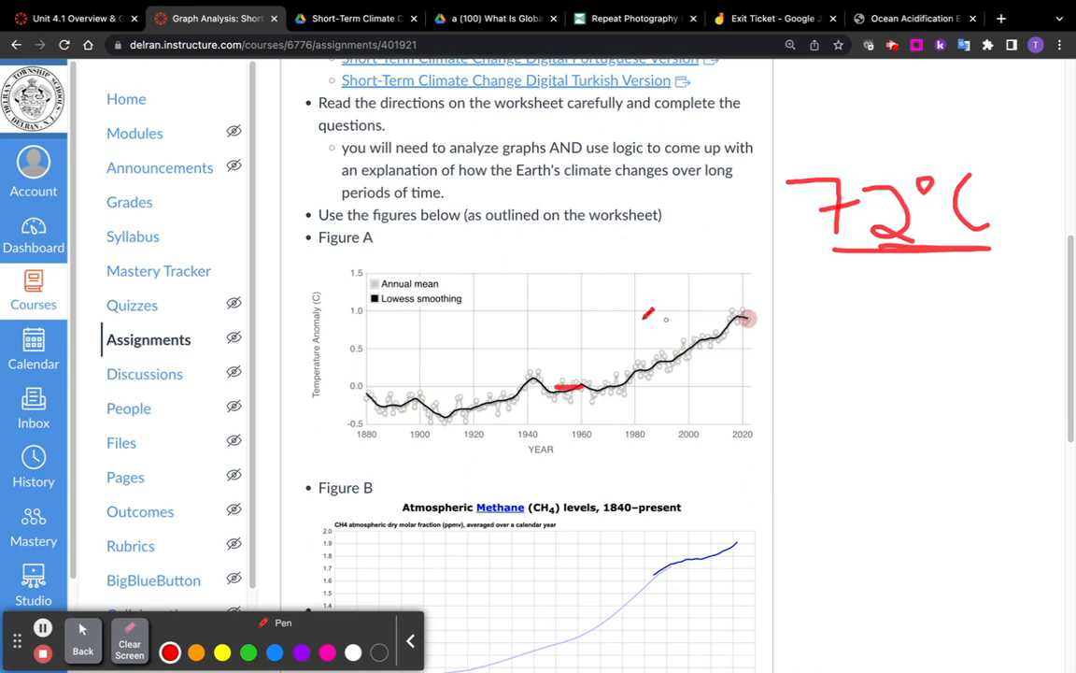
pyautogui.moveTo(654, 309); pyautogui.dragTo(372, 318)
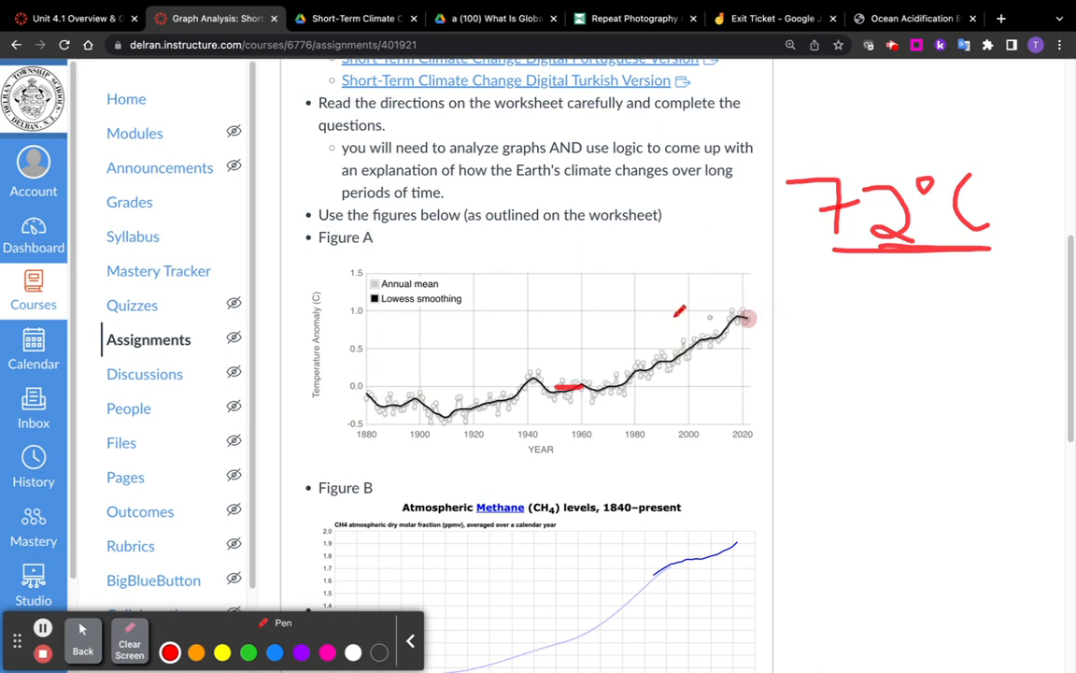
pyautogui.moveTo(681, 314); pyautogui.dragTo(372, 303)
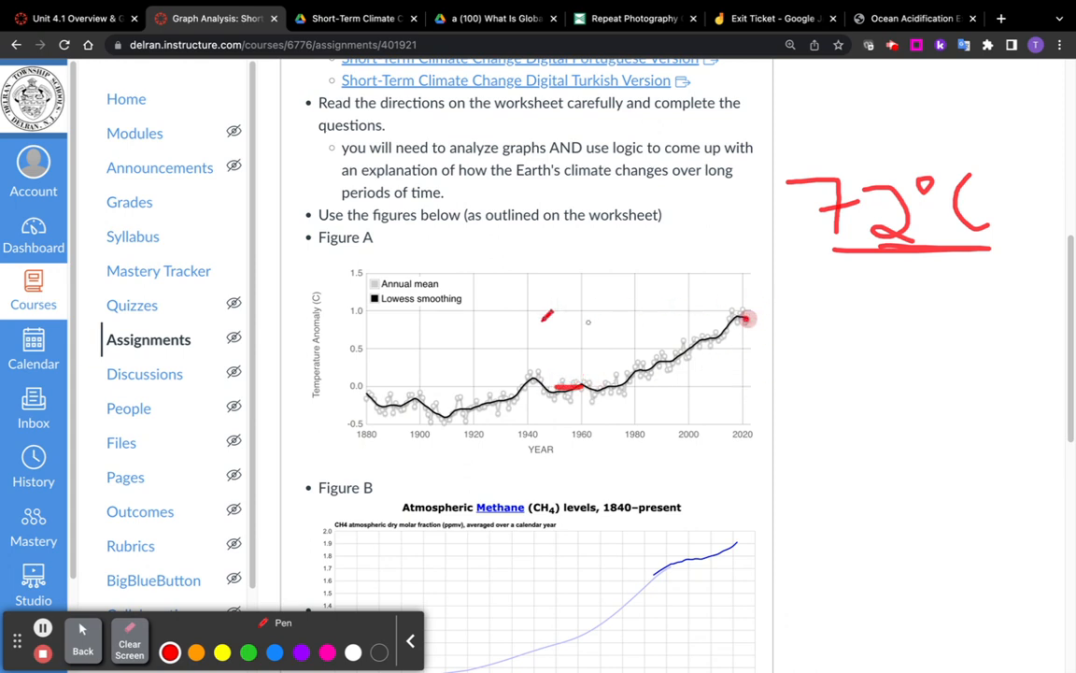
# - Write 70°C and 71.75°C below 72°C and dot the curve near 1900-1910
pyautogui.moveTo(850, 318); pyautogui.dragTo(900, 359)
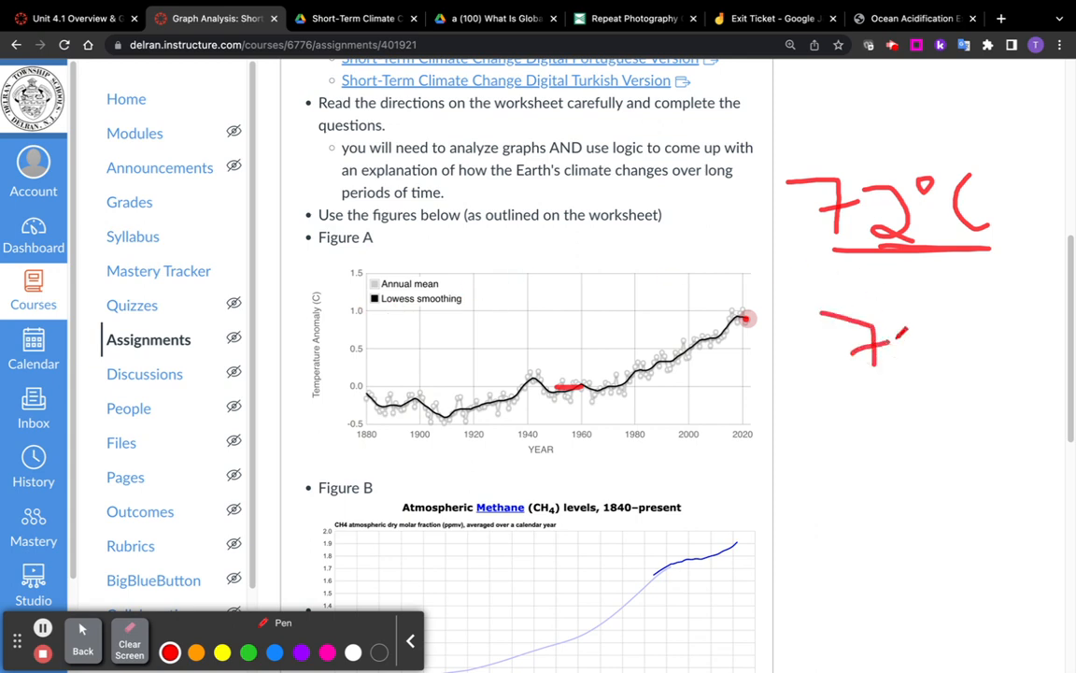
pyautogui.moveTo(920, 337); pyautogui.dragTo(1009, 364)
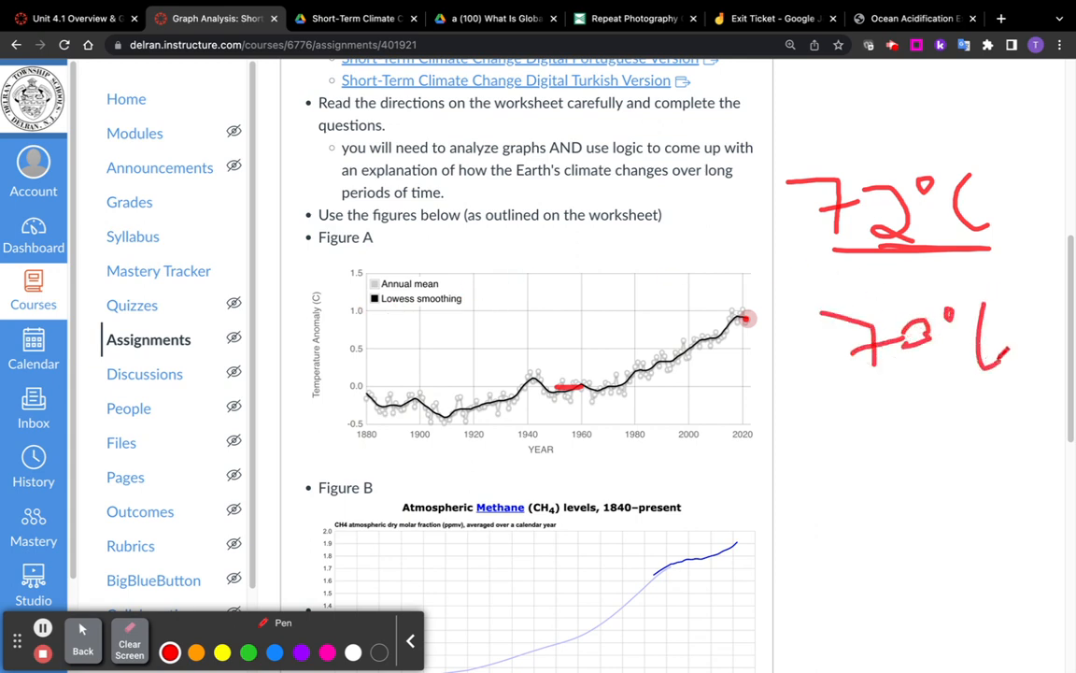
pyautogui.moveTo(429, 408); pyautogui.dragTo(421, 396)
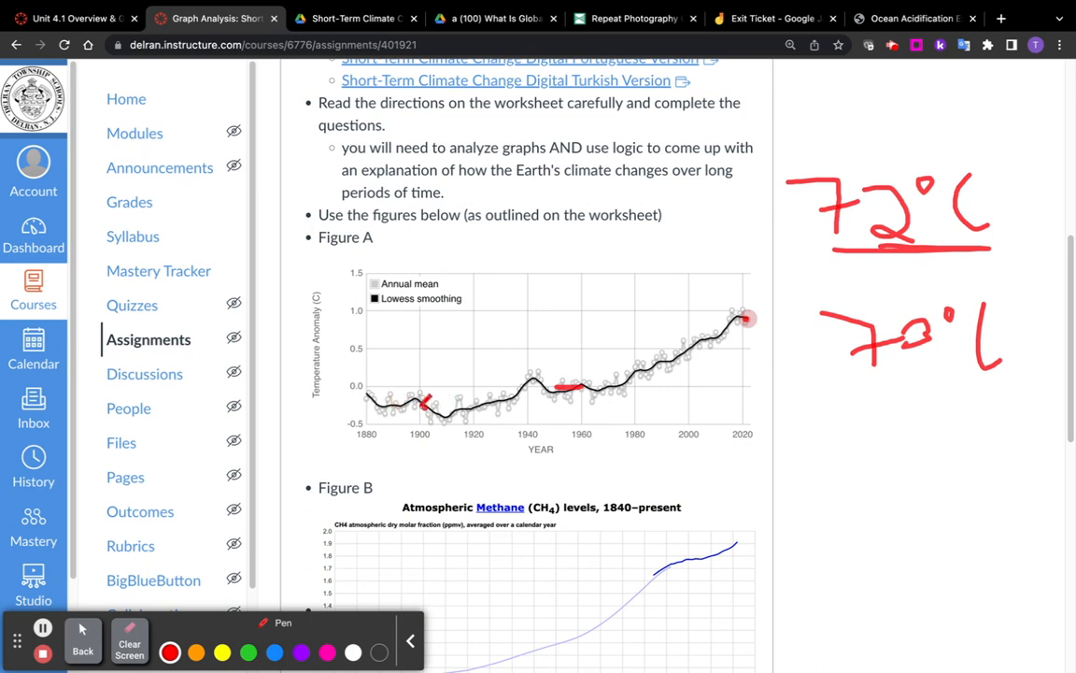
pyautogui.moveTo(426, 404); pyautogui.dragTo(362, 409)
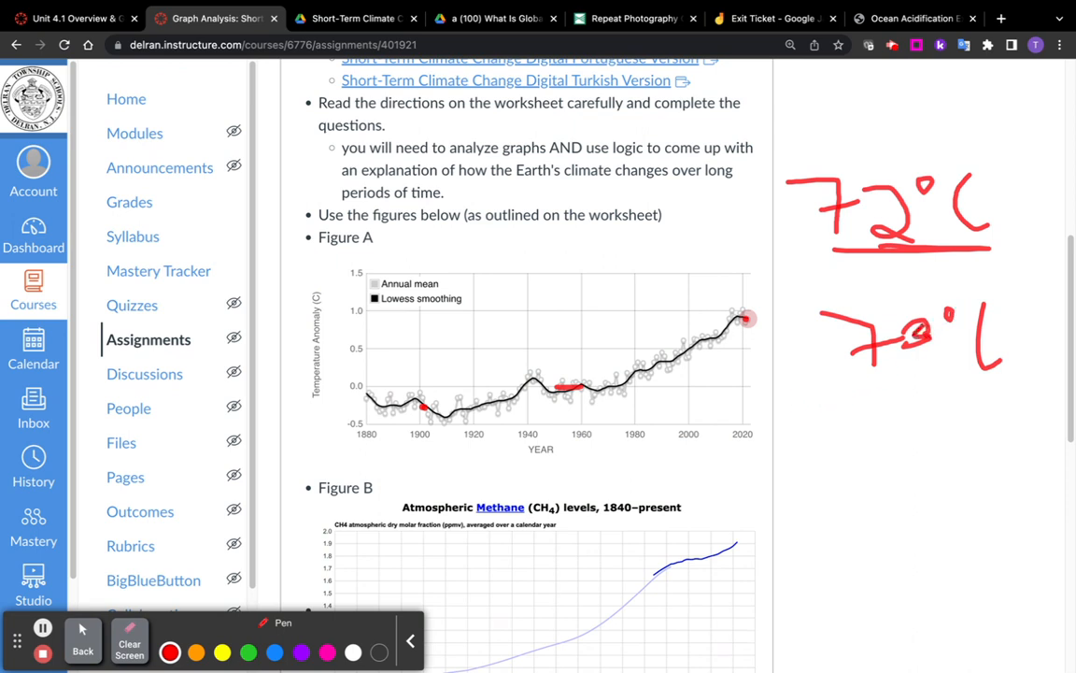
pyautogui.moveTo(837, 419); pyautogui.dragTo(843, 409)
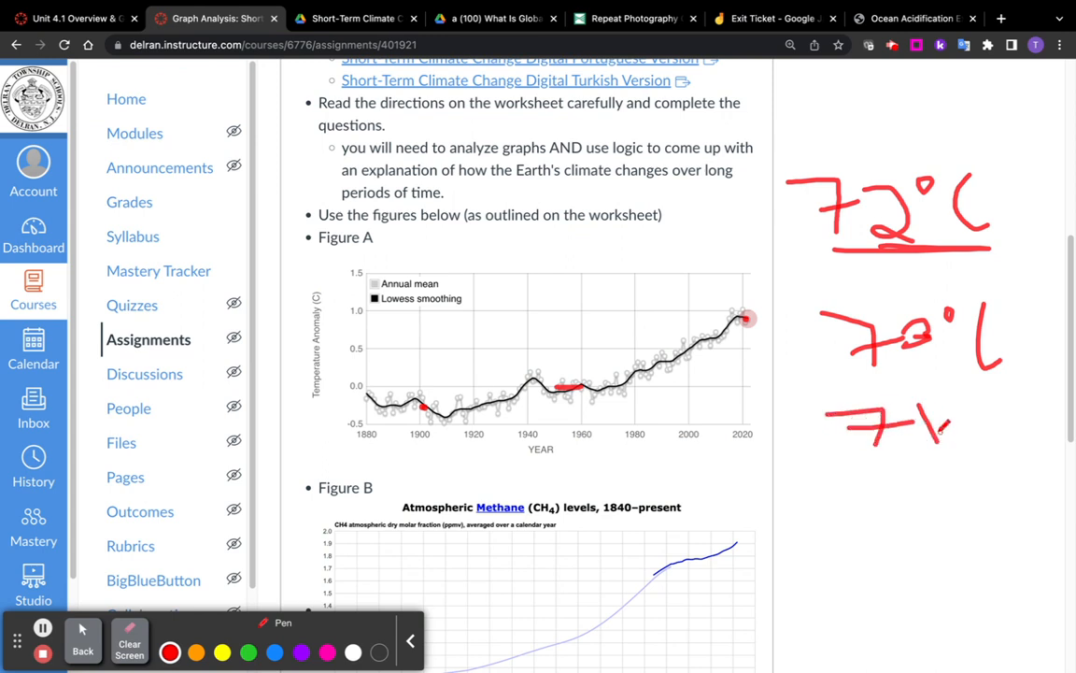
pyautogui.moveTo(934, 421); pyautogui.dragTo(1006, 430)
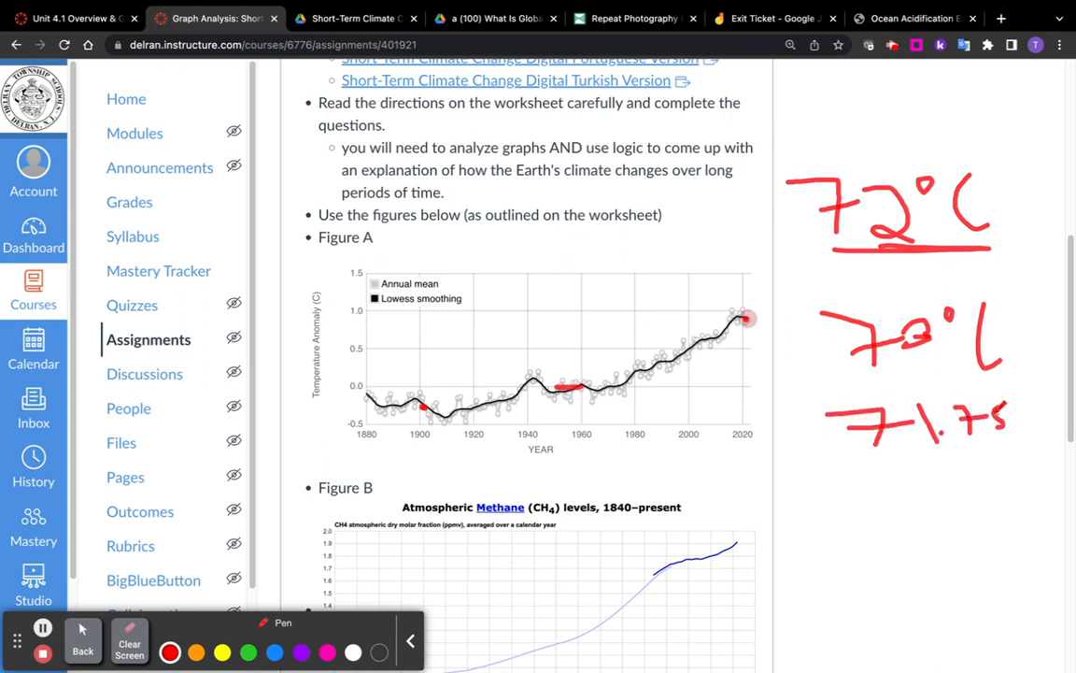
pyautogui.moveTo(1018, 411); pyautogui.dragTo(1055, 387)
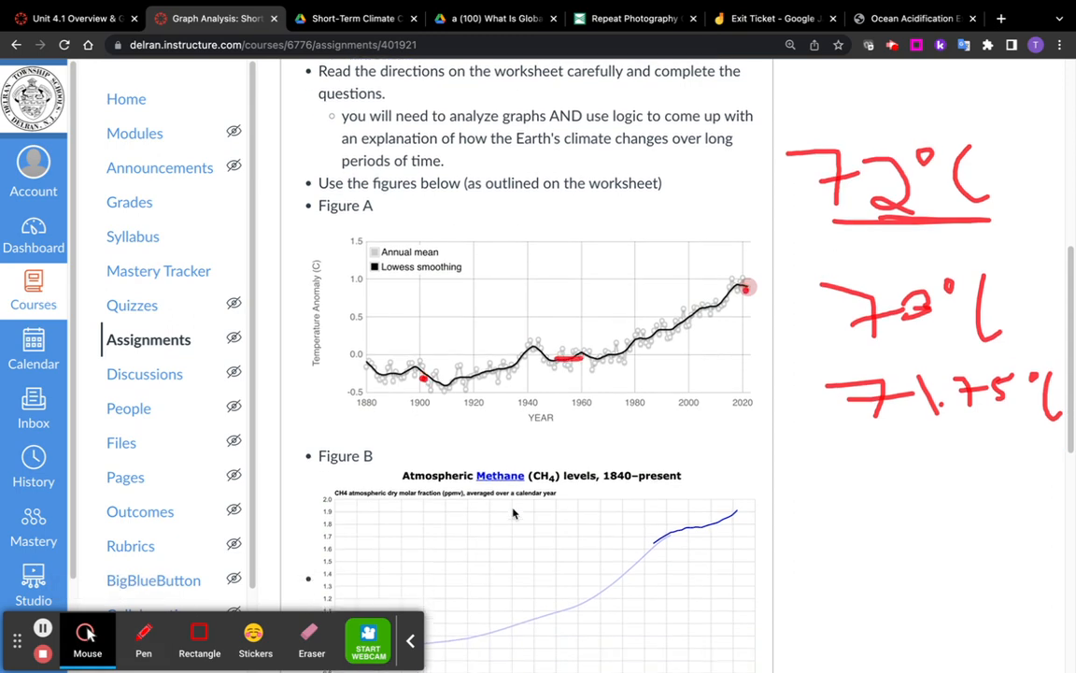
pyautogui.scroll(-3)
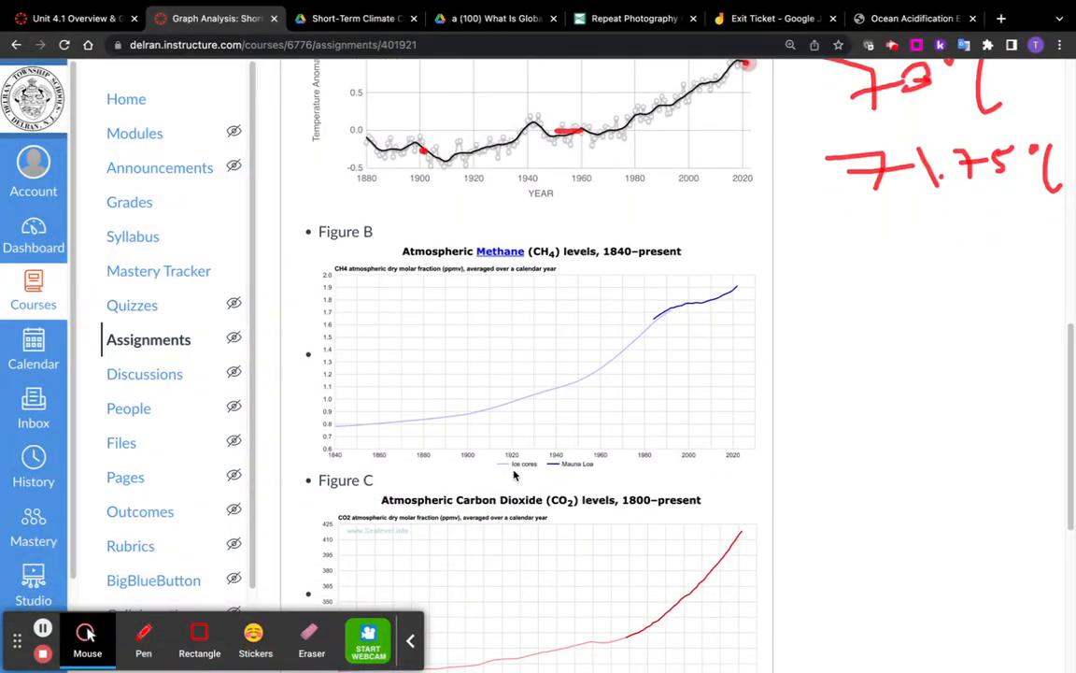
pyautogui.moveTo(596, 471)
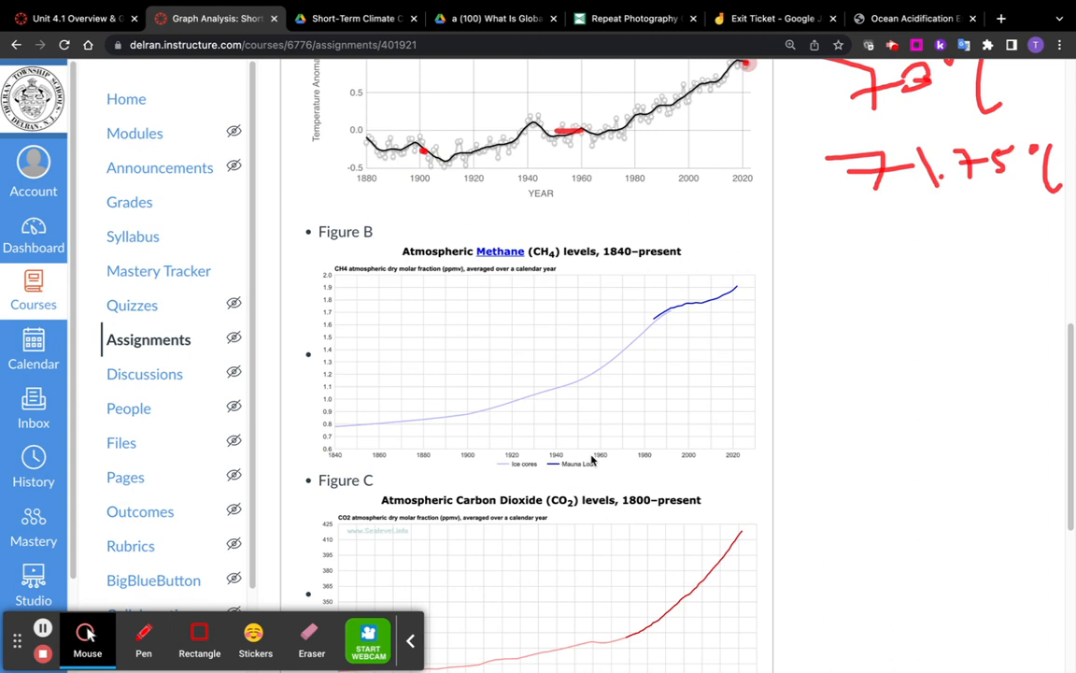
pyautogui.moveTo(633, 366)
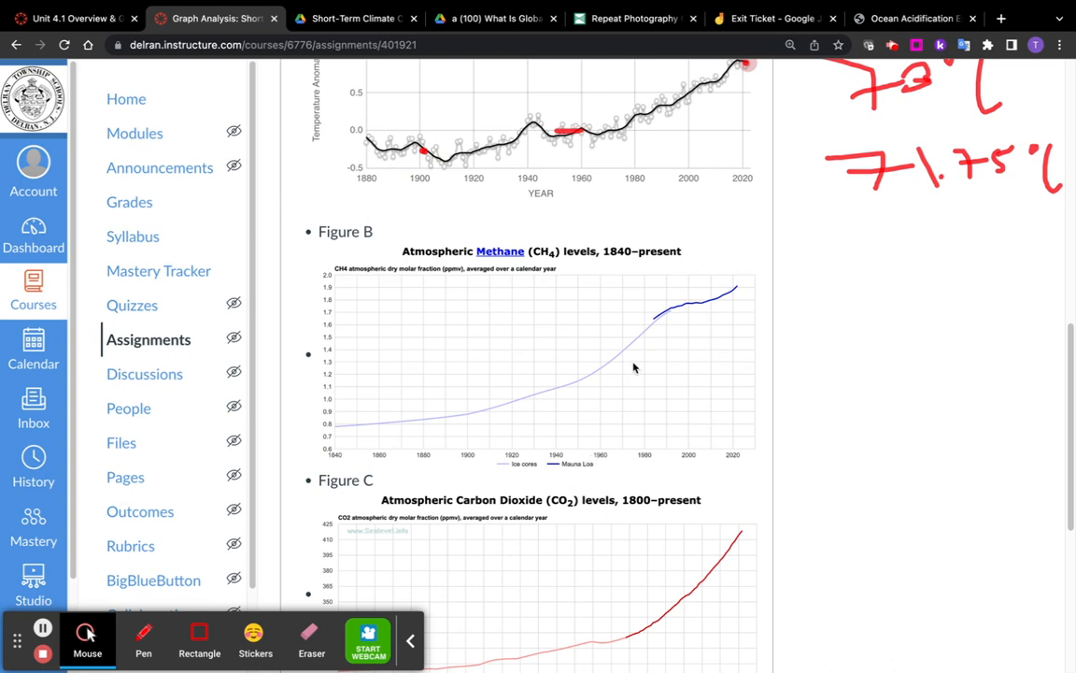
pyautogui.moveTo(650, 329)
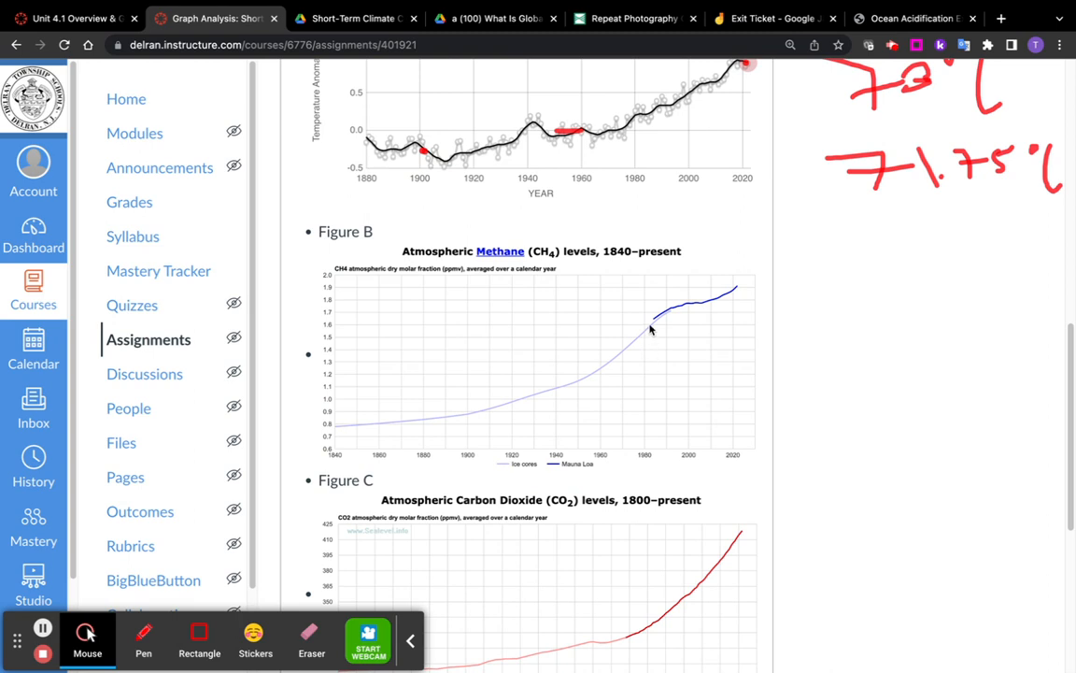
pyautogui.moveTo(650, 456)
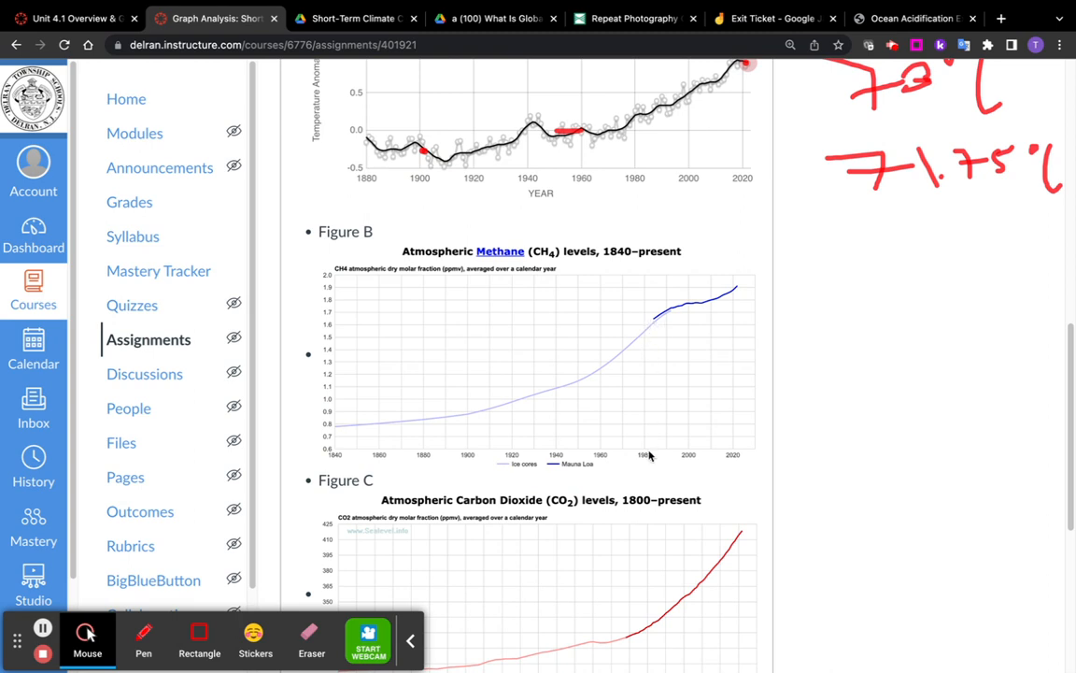
pyautogui.scroll(-3)
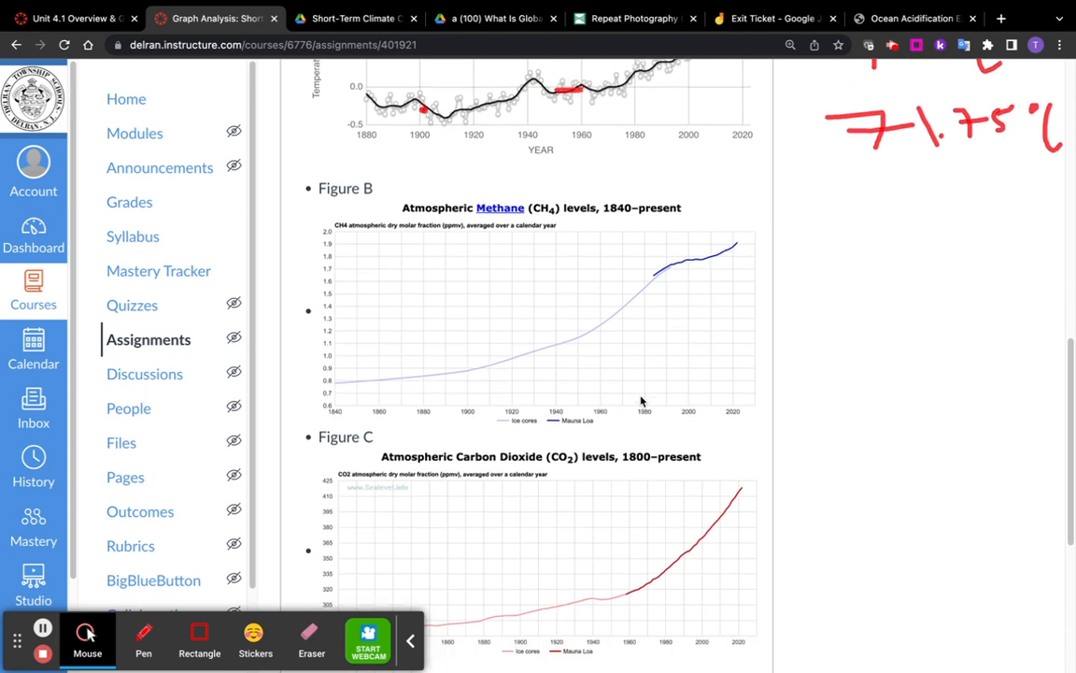
pyautogui.scroll(-3)
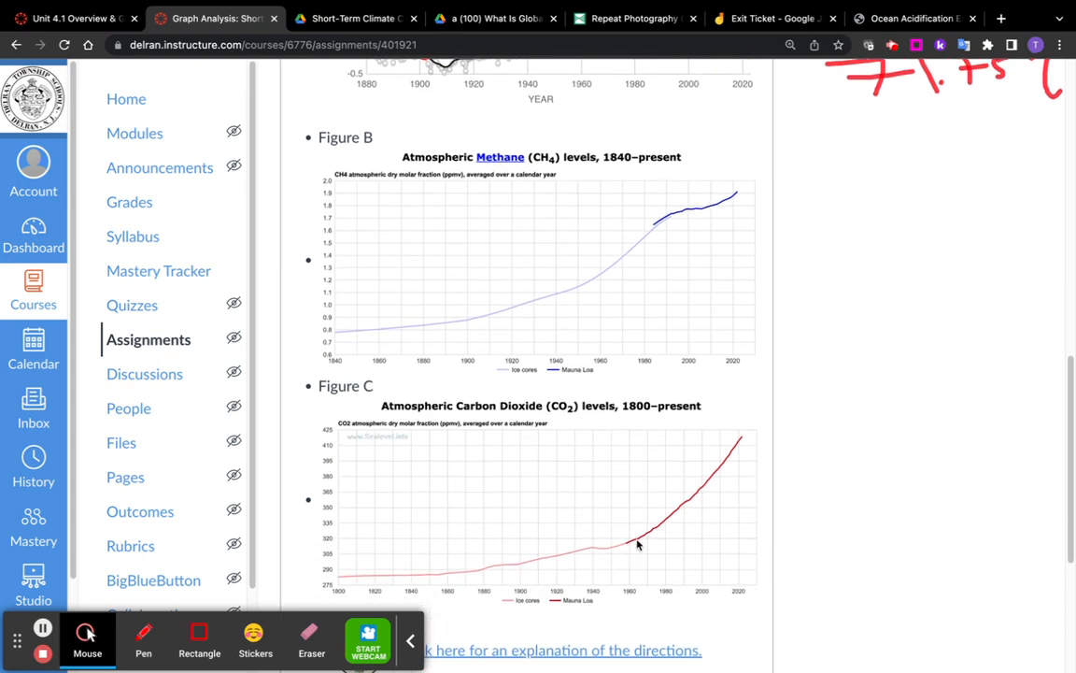
pyautogui.moveTo(733, 460)
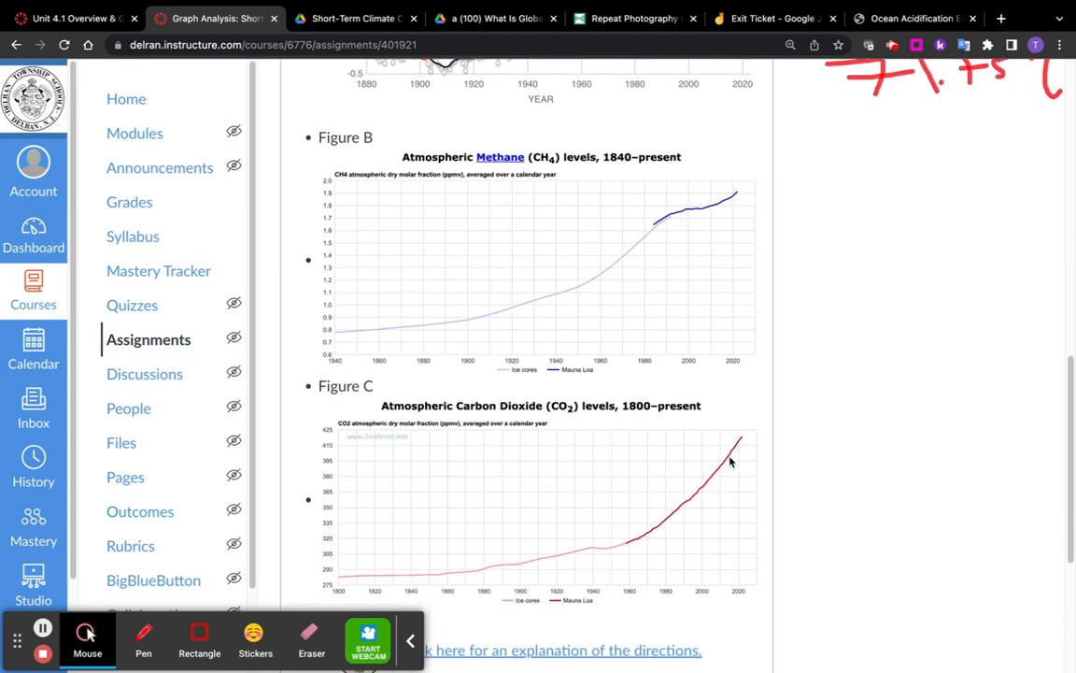
pyautogui.moveTo(631, 553)
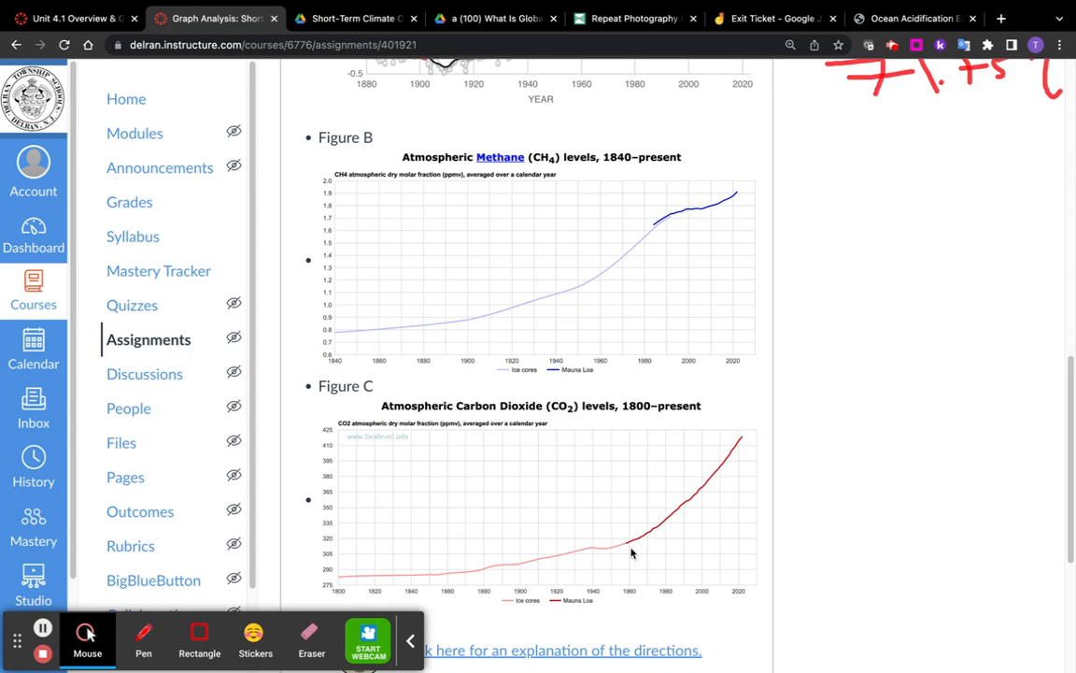
pyautogui.moveTo(624, 554)
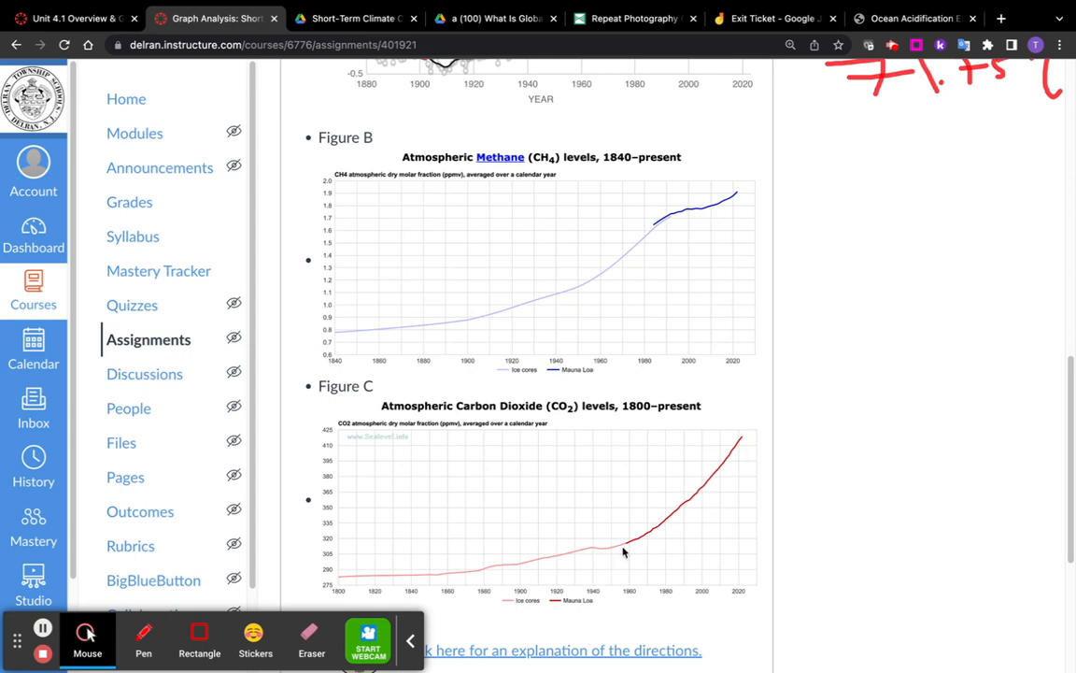
pyautogui.moveTo(609, 248)
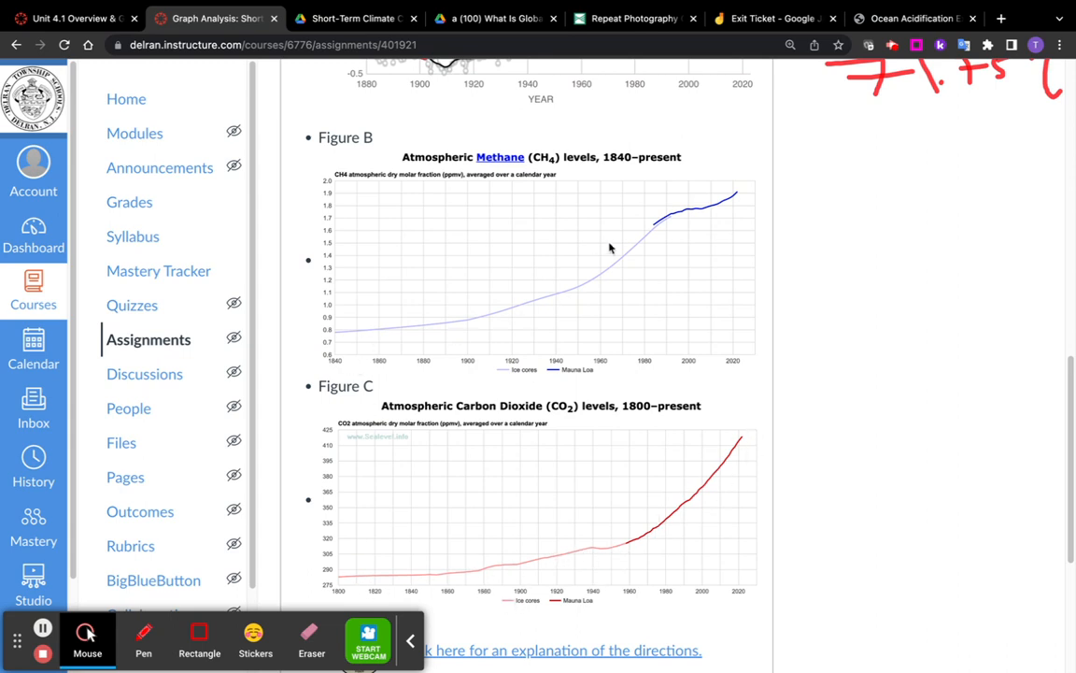
pyautogui.moveTo(568, 561)
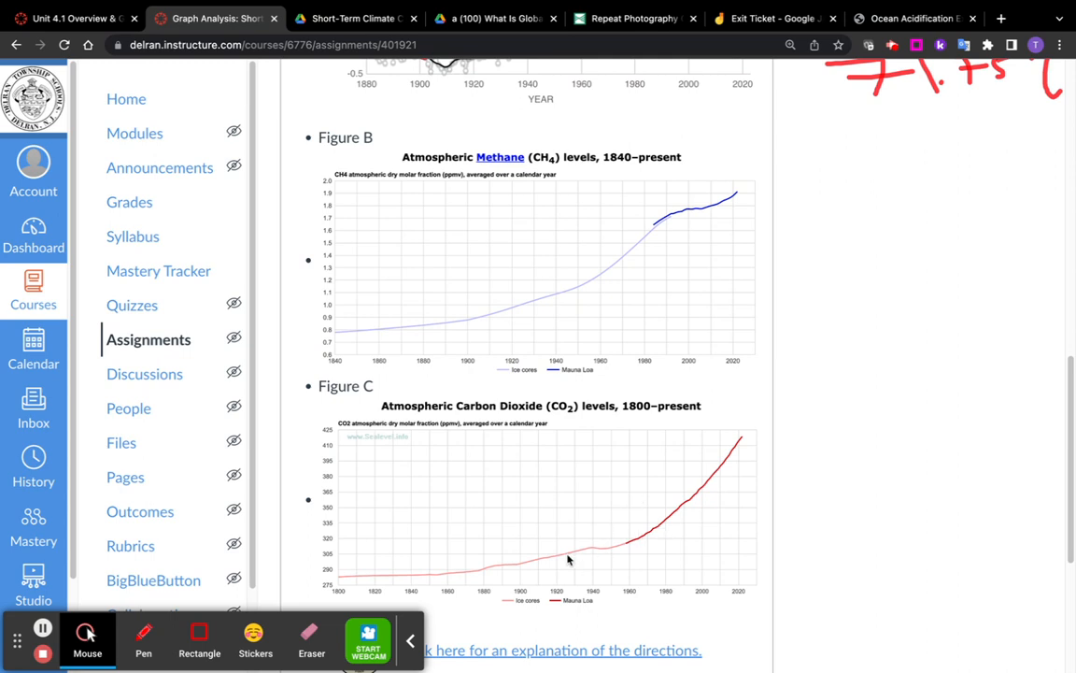
pyautogui.moveTo(654, 519)
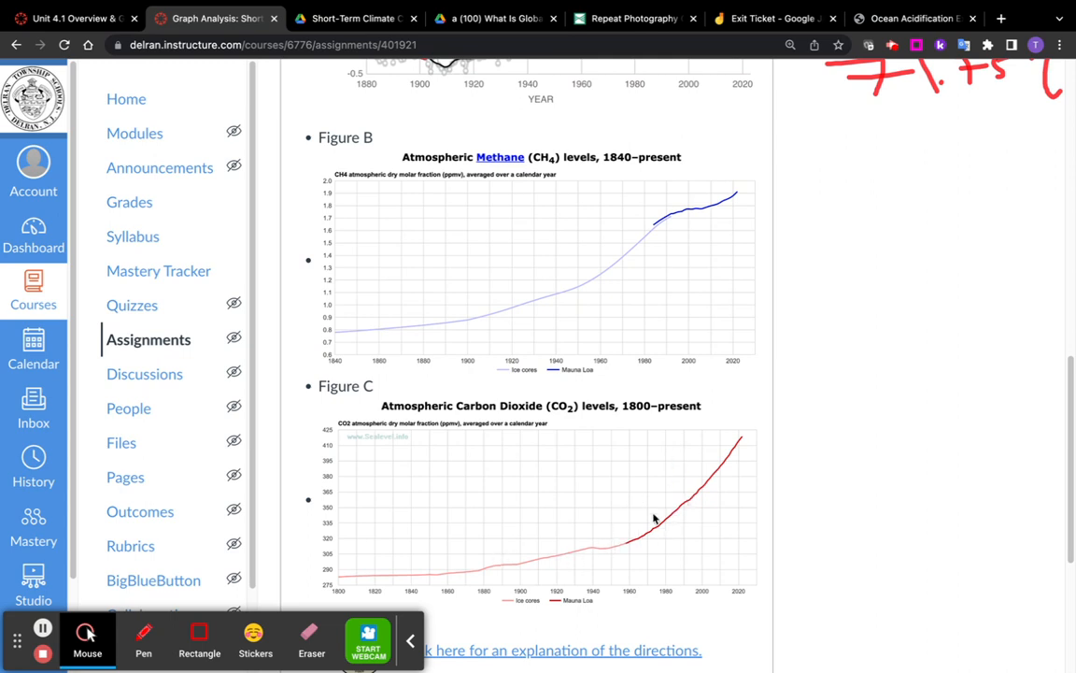
pyautogui.moveTo(668, 525)
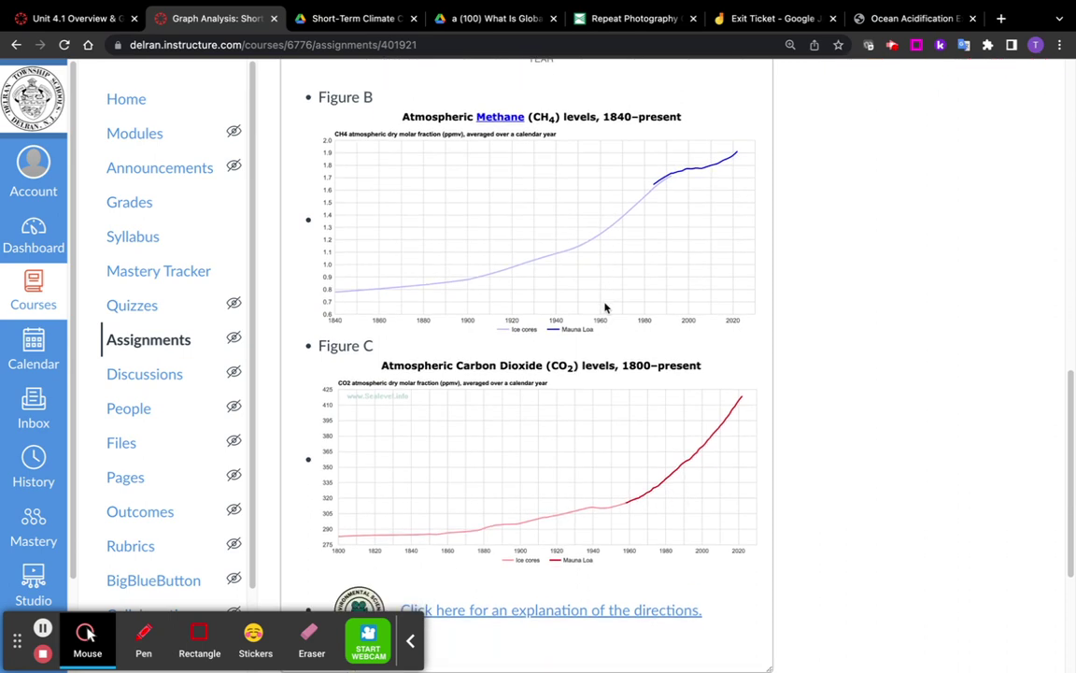
pyautogui.scroll(3)
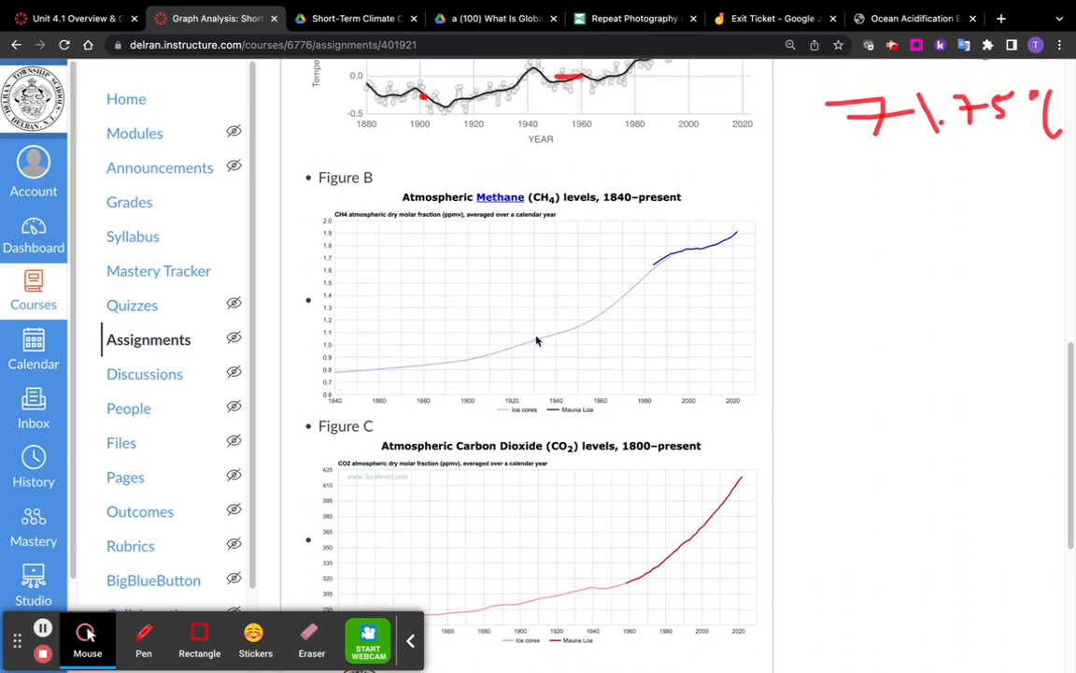
pyautogui.moveTo(729, 355)
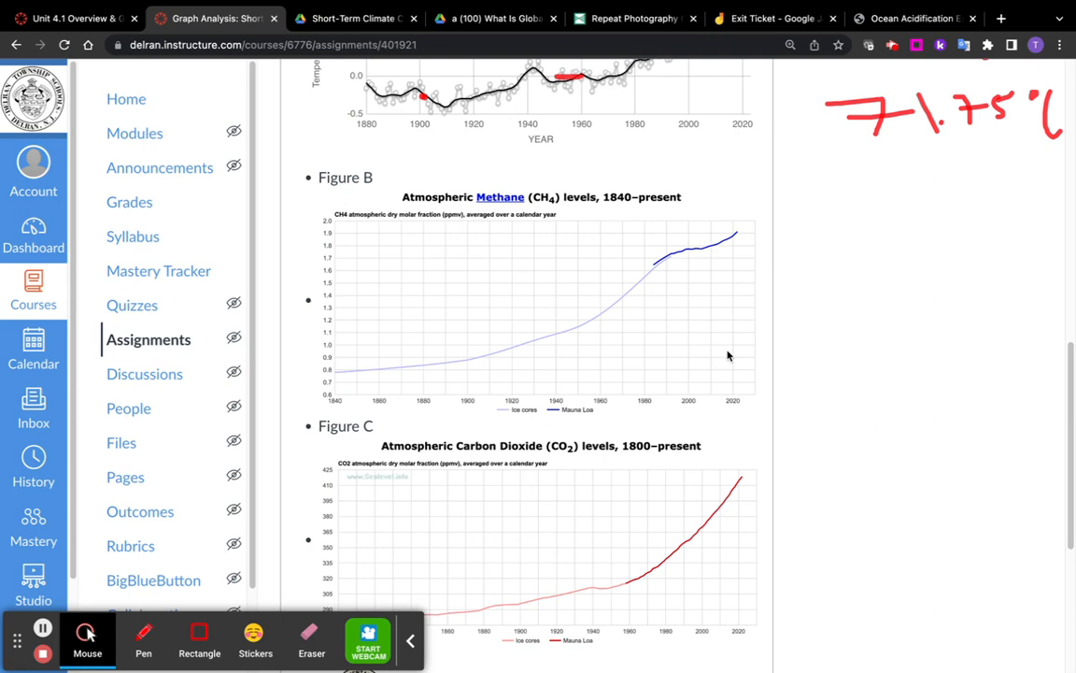
pyautogui.scroll(3)
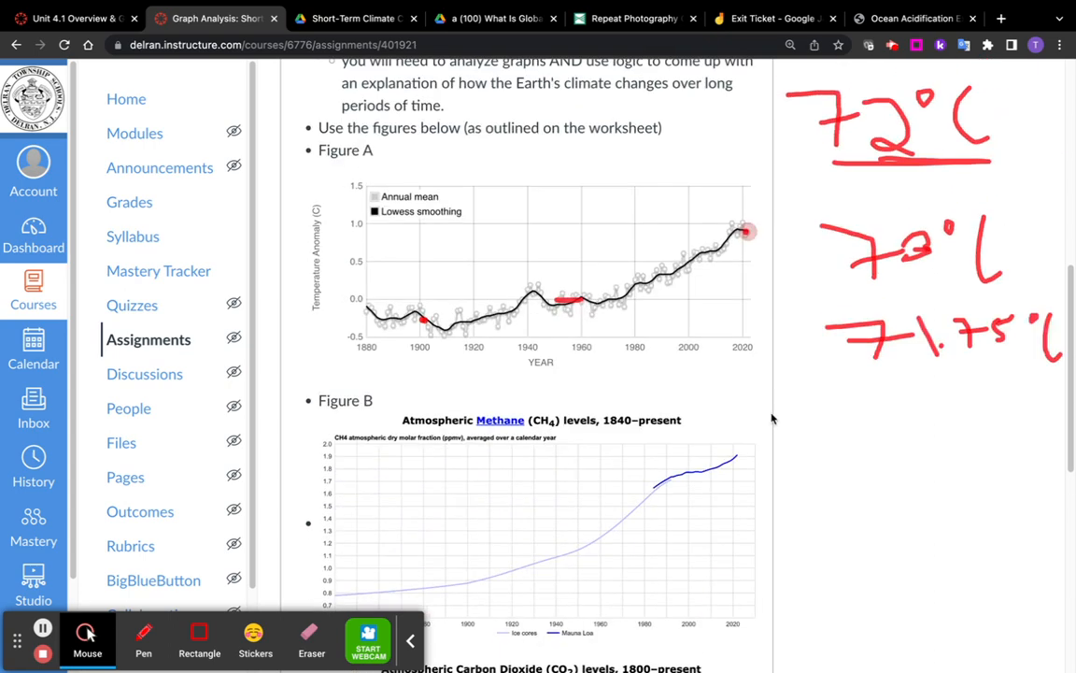
pyautogui.scroll(3)
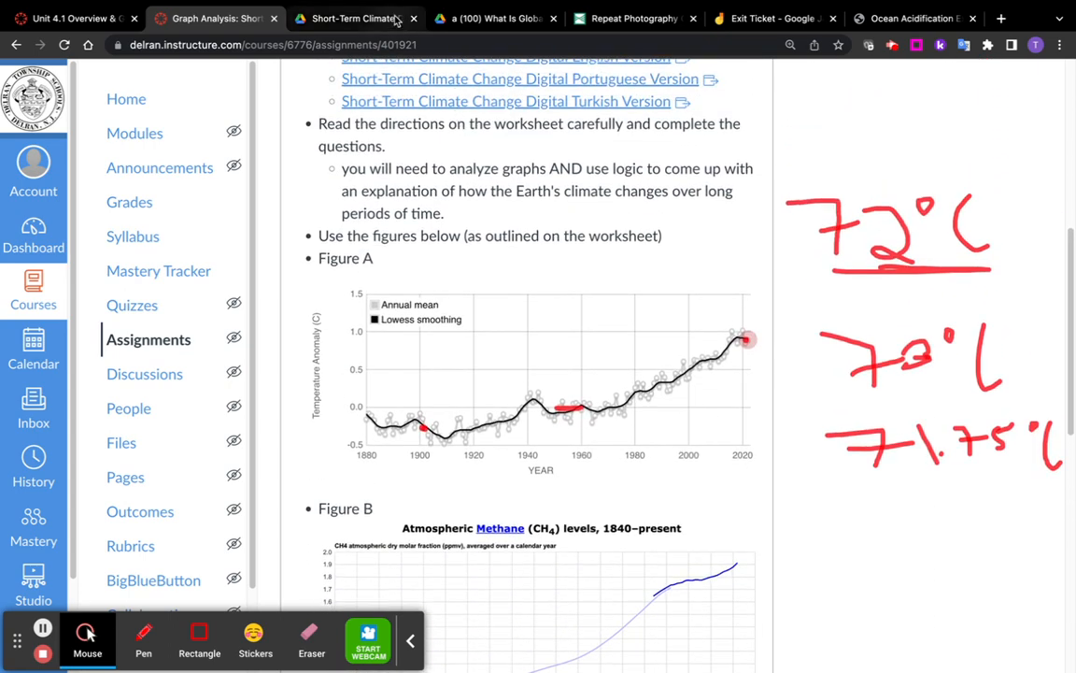
# - Scroll through both pages of the Short-Term Climate Change PDF, past questions 4 and 5, and back to the top
pyautogui.click(353, 19)
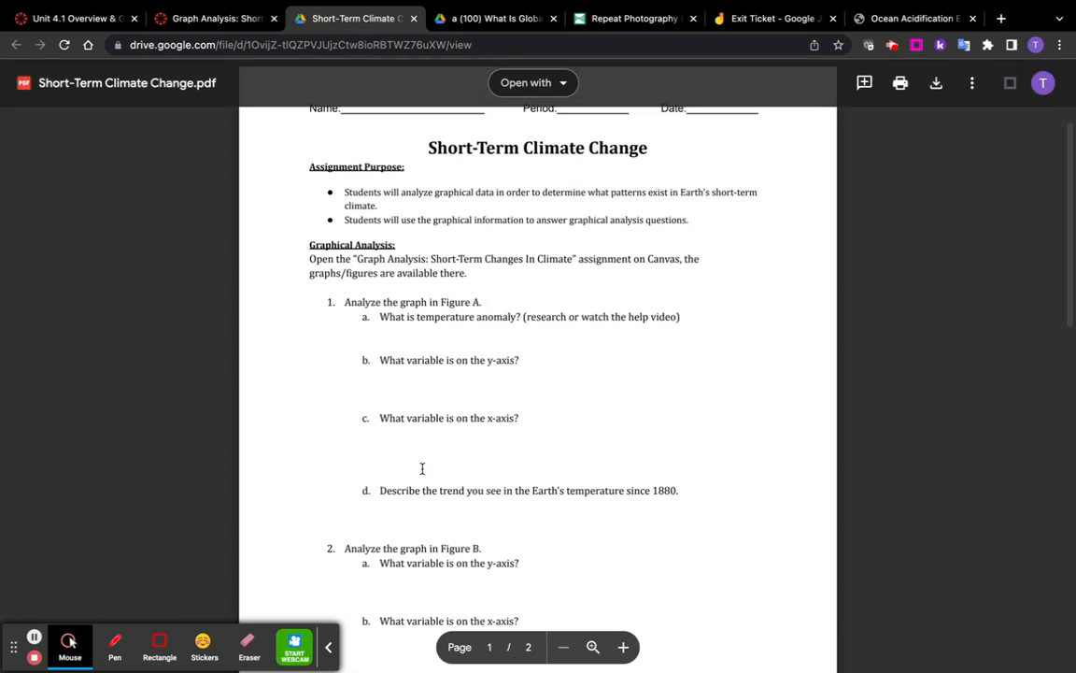
pyautogui.scroll(-3)
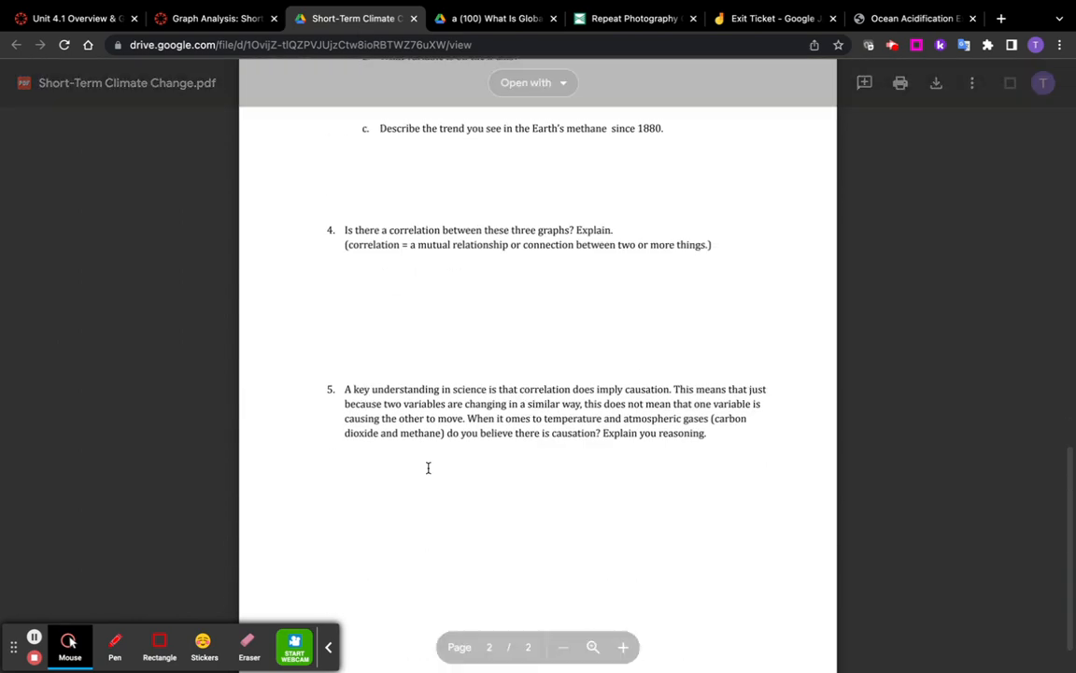
pyautogui.scroll(3)
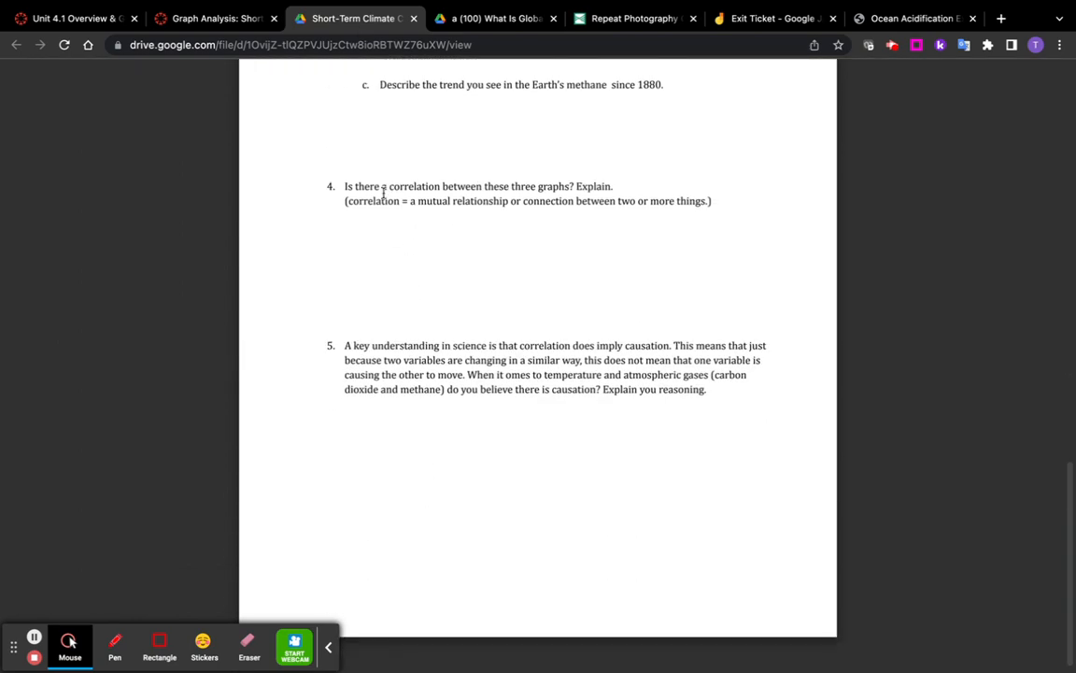
pyautogui.moveTo(488, 181)
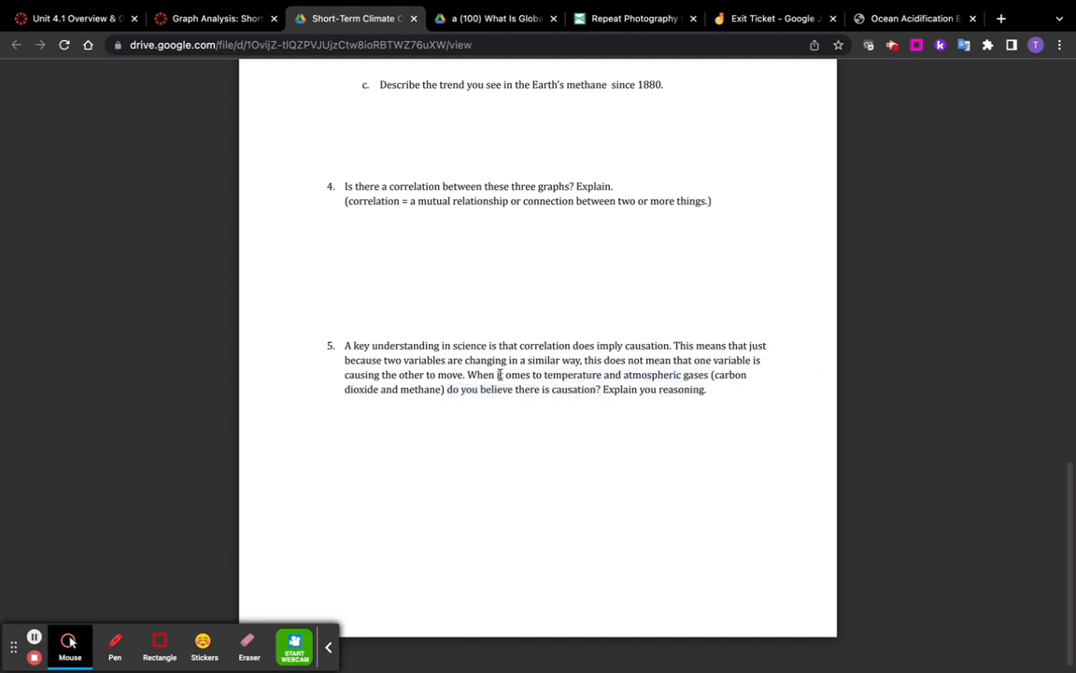
pyautogui.scroll(3)
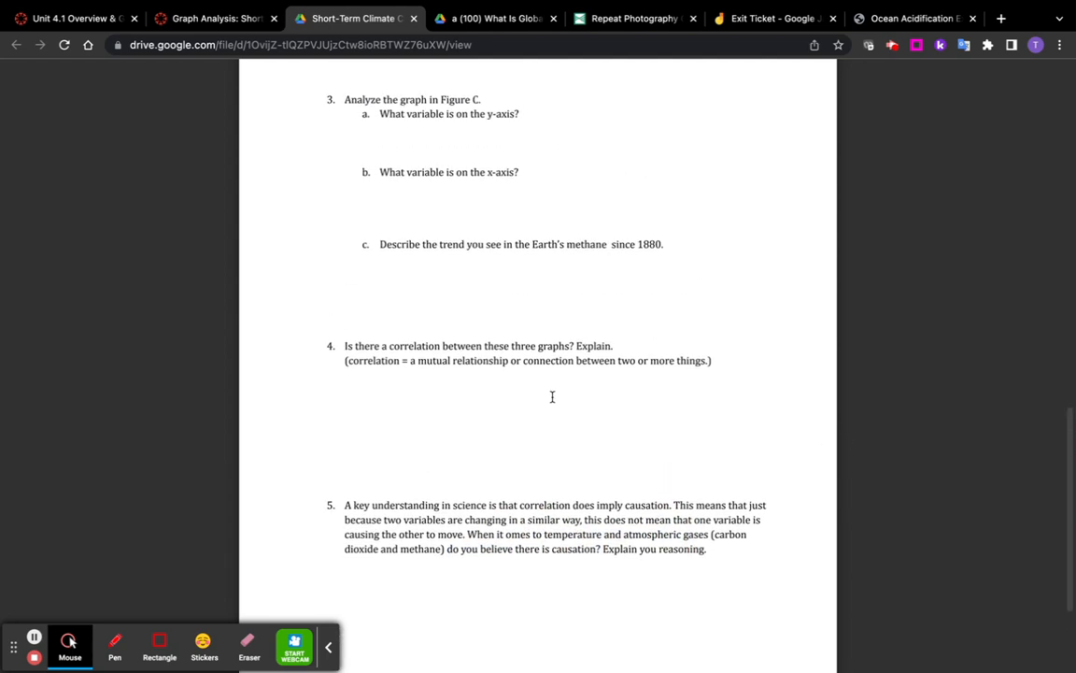
pyautogui.scroll(-3)
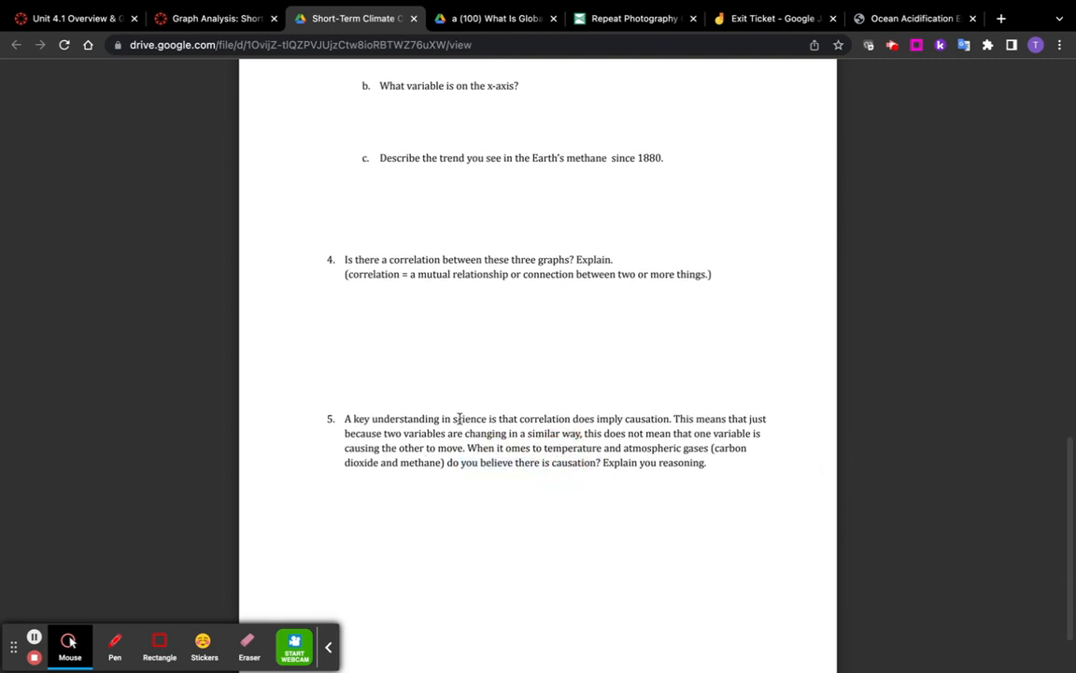
pyautogui.scroll(3)
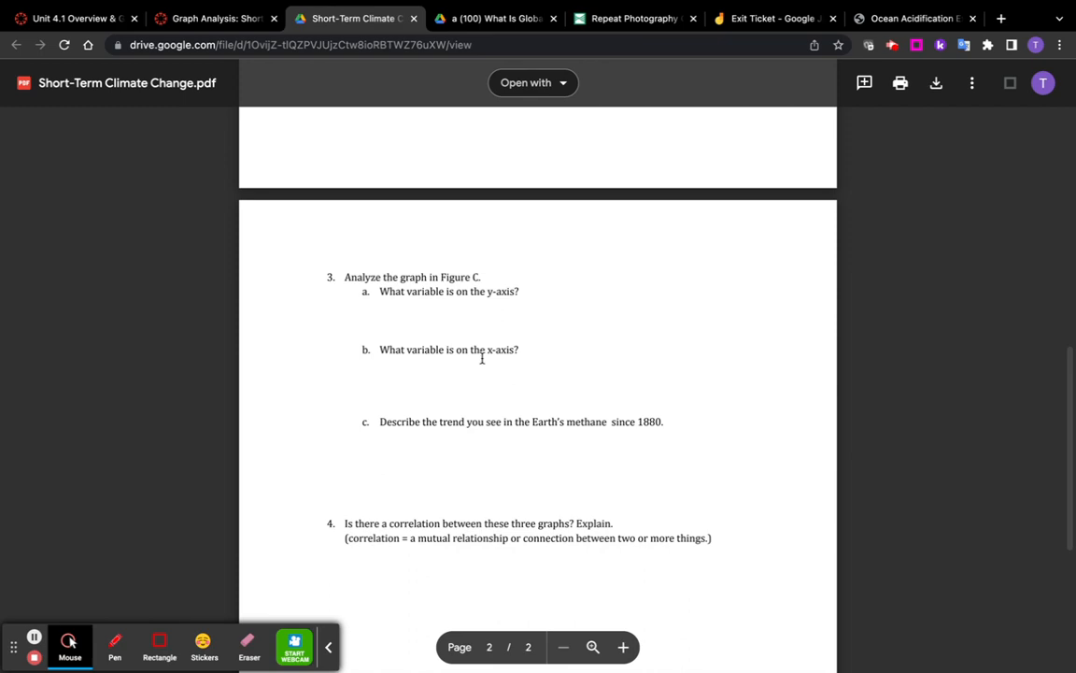
pyautogui.scroll(3)
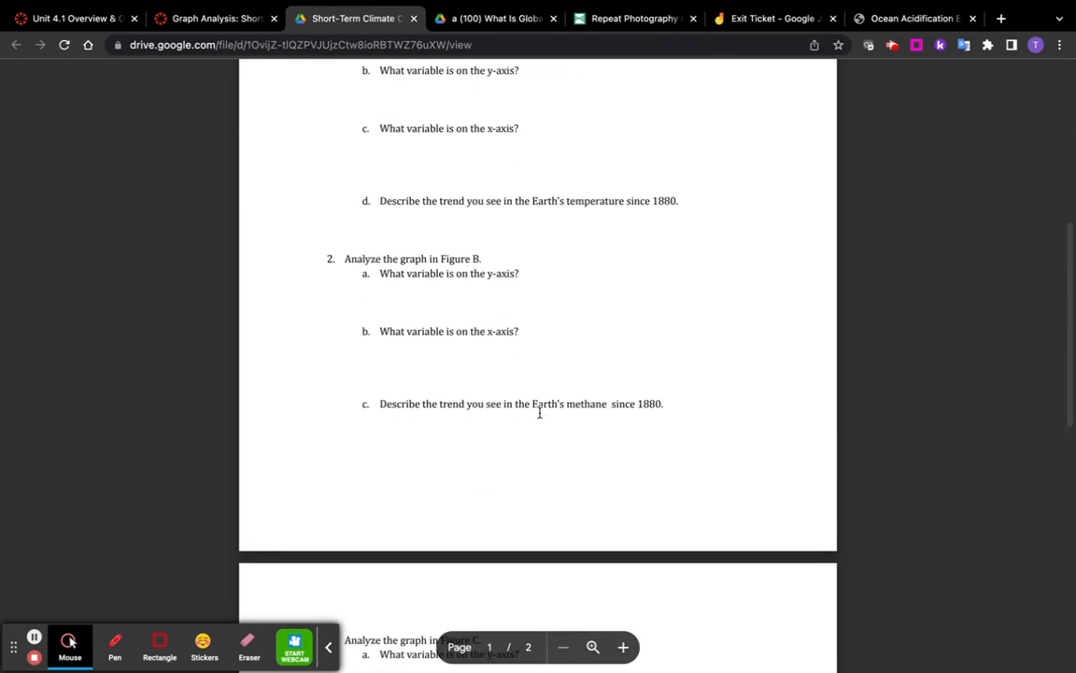
pyautogui.scroll(-3)
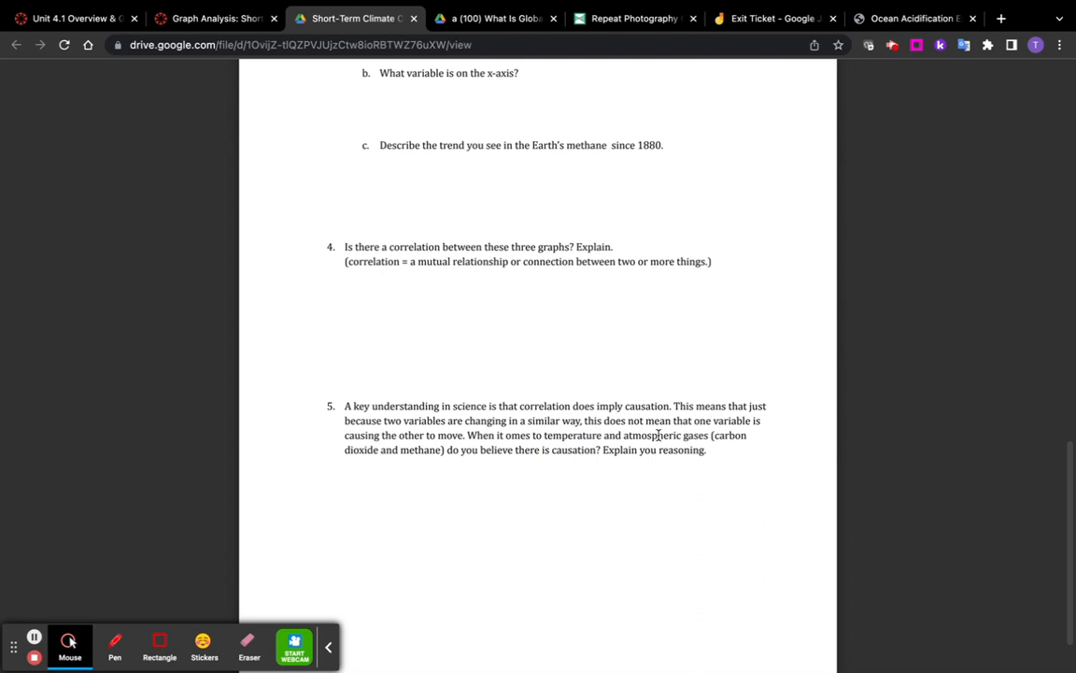
pyautogui.moveTo(671, 443)
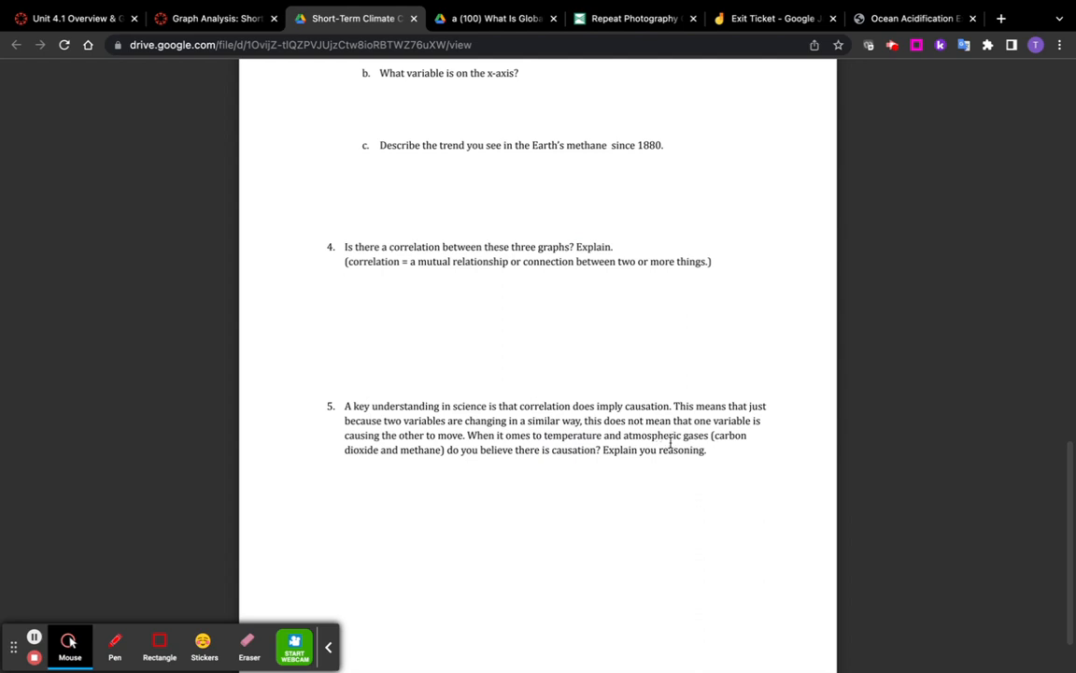
pyautogui.scroll(3)
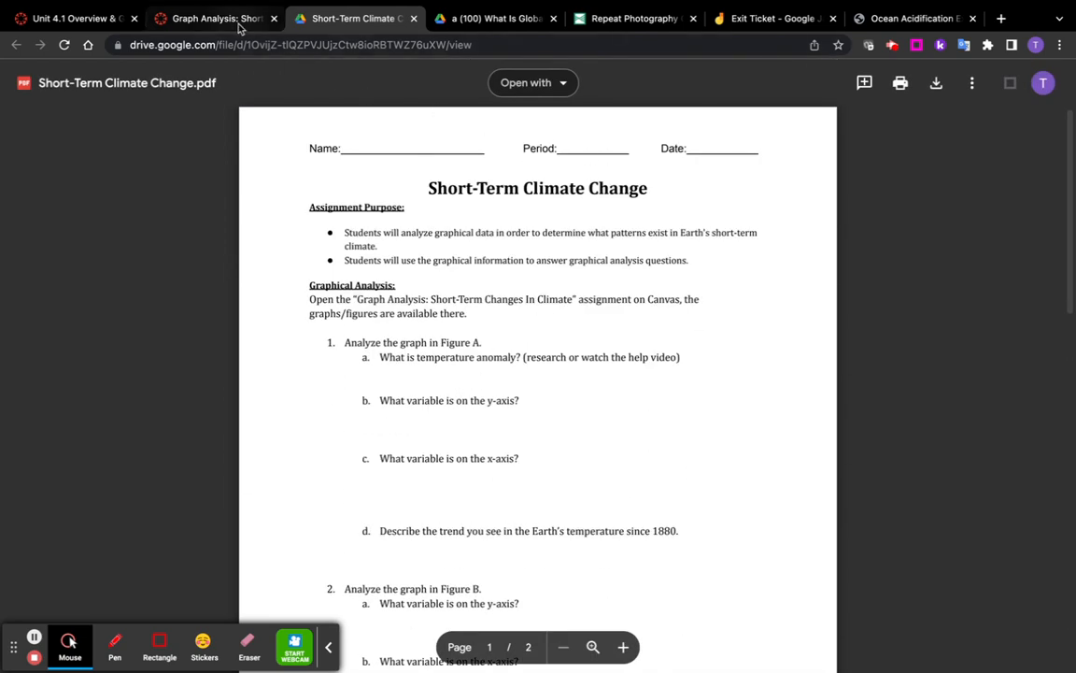
pyautogui.moveTo(215, 19)
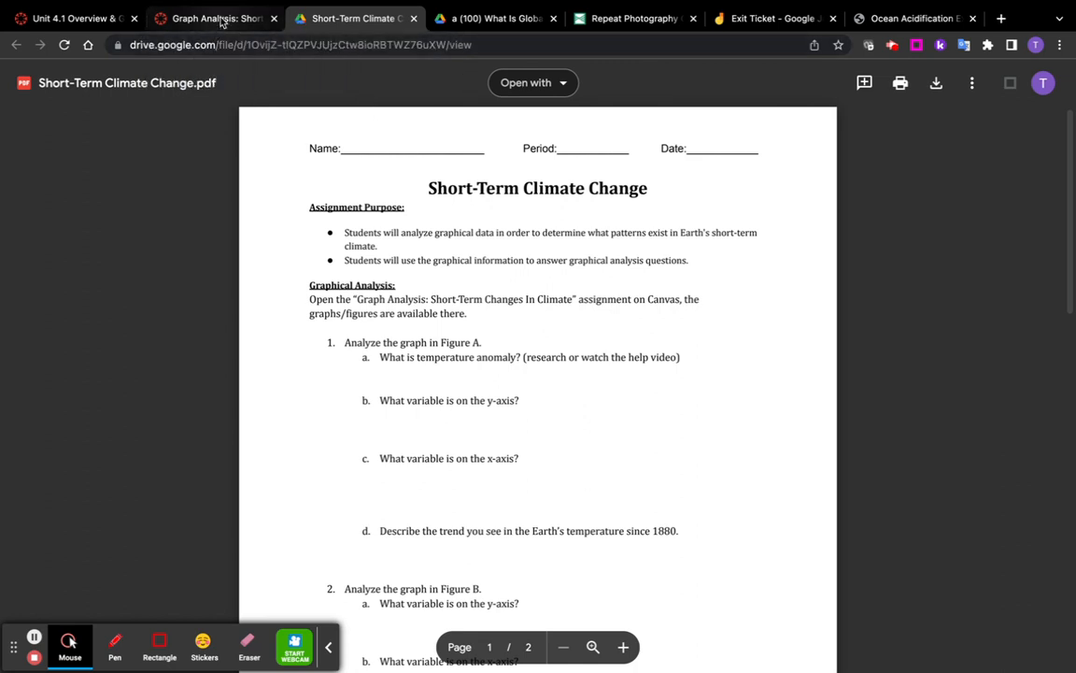
pyautogui.moveTo(355, 557)
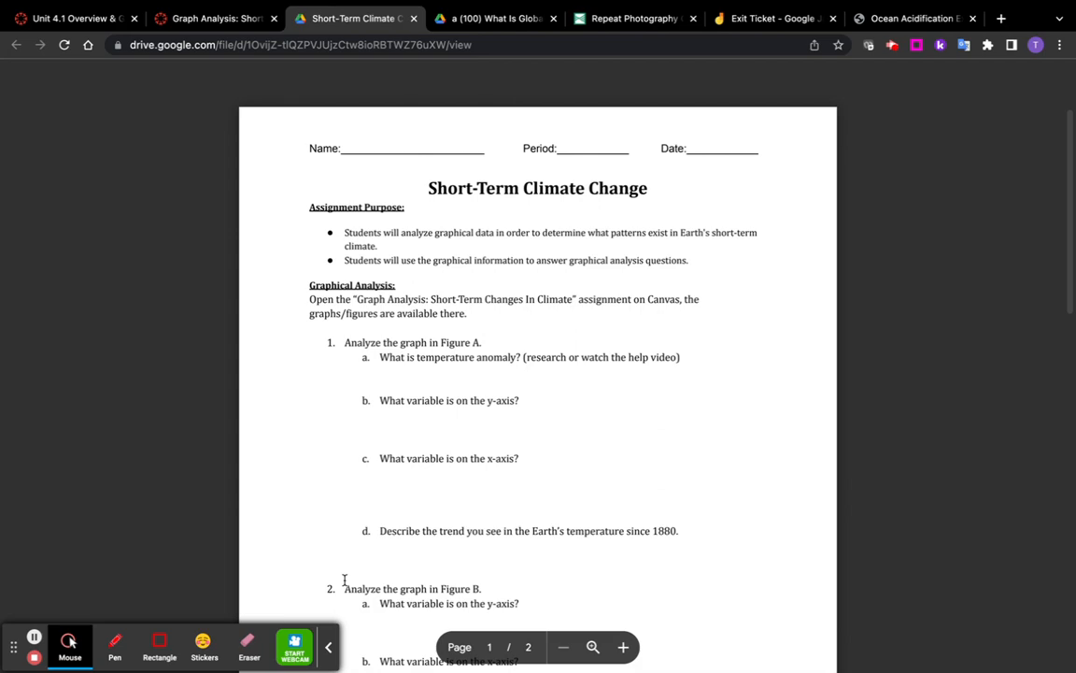
pyautogui.scroll(-3)
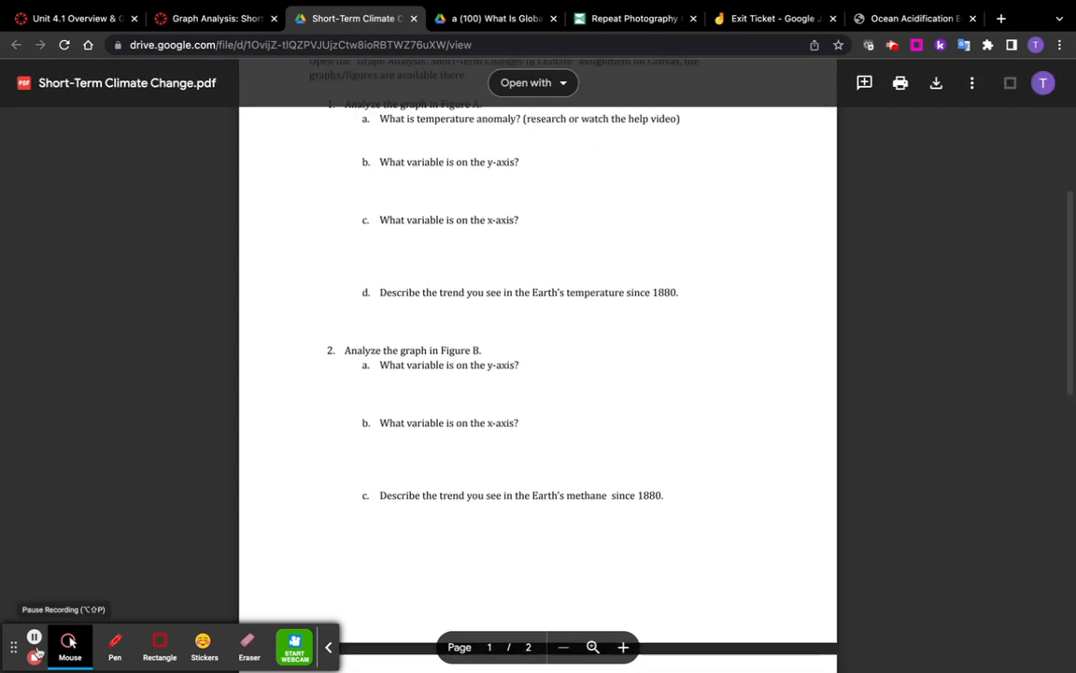